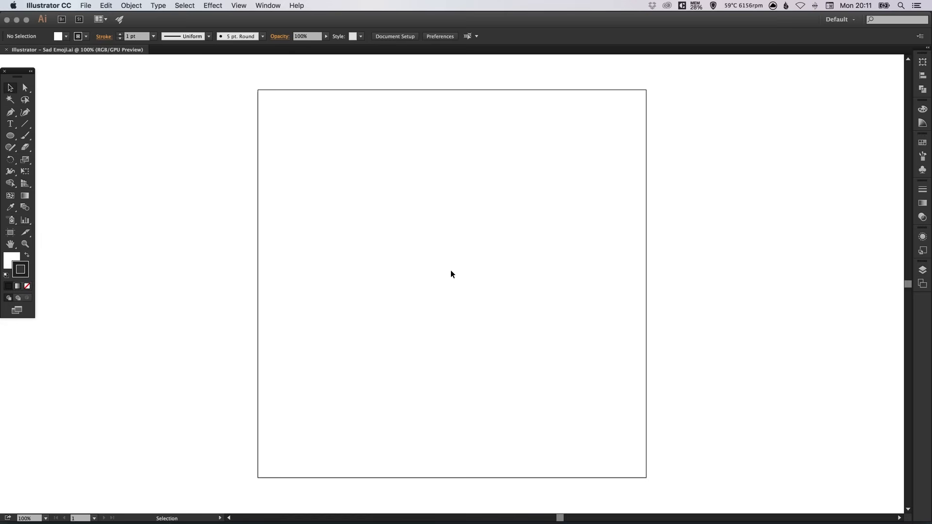
Create a 600 × 600 px circle on the artboard via the Ellipse dialog.
{"action": "left_click", "coordinate": [10, 136]}
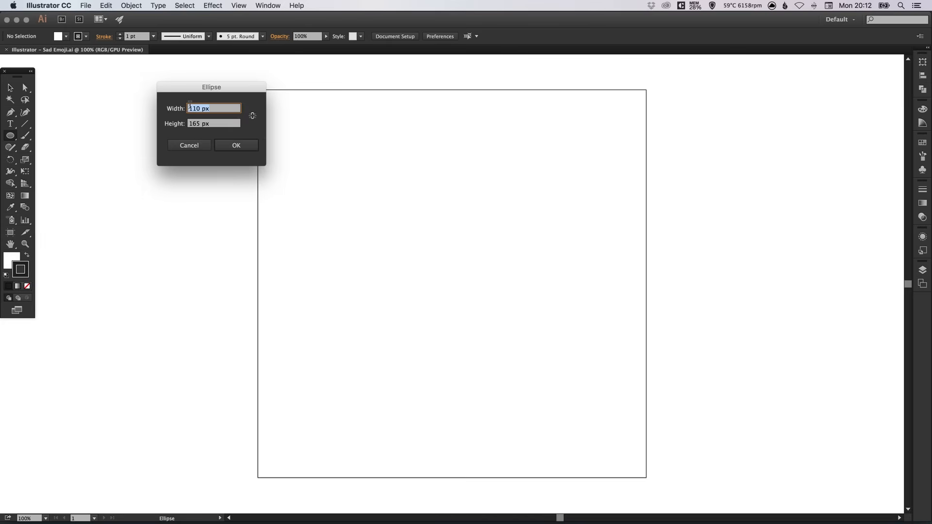
{"action": "type", "text": "600"}
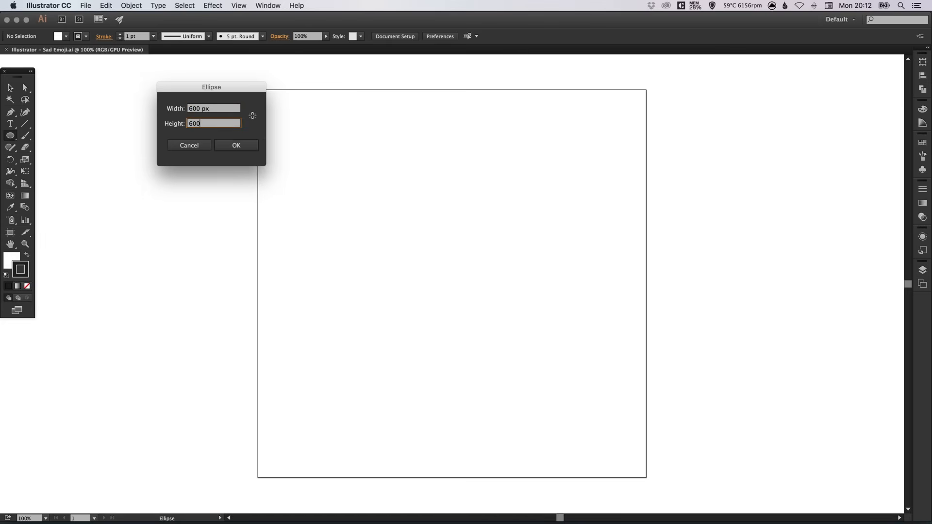
{"action": "left_click", "coordinate": [236, 146]}
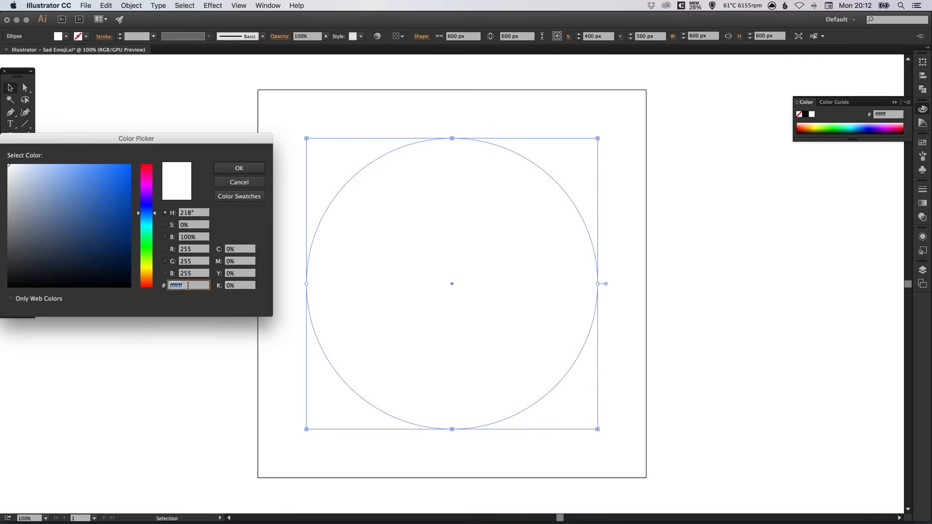
Fill the circle with yellow hex ffd972.
{"action": "type", "text": "ffd9"}
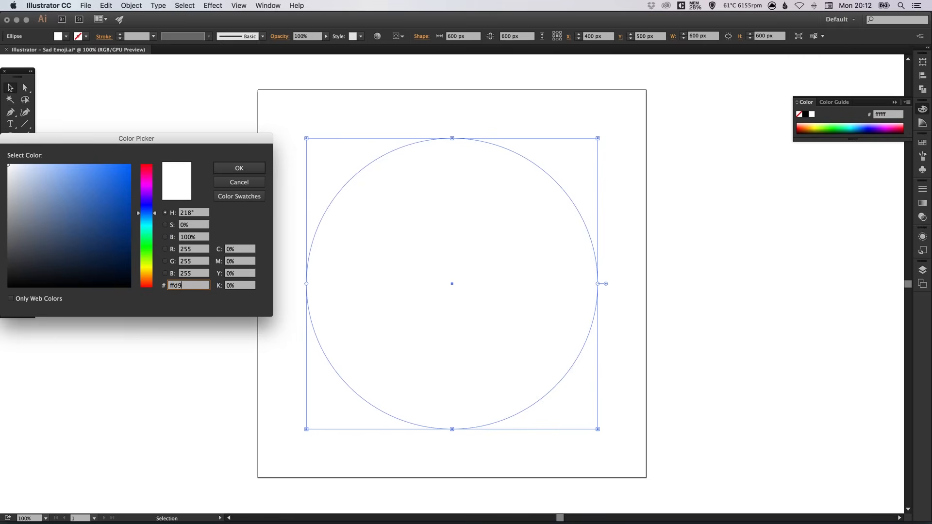
{"action": "type", "text": "72"}
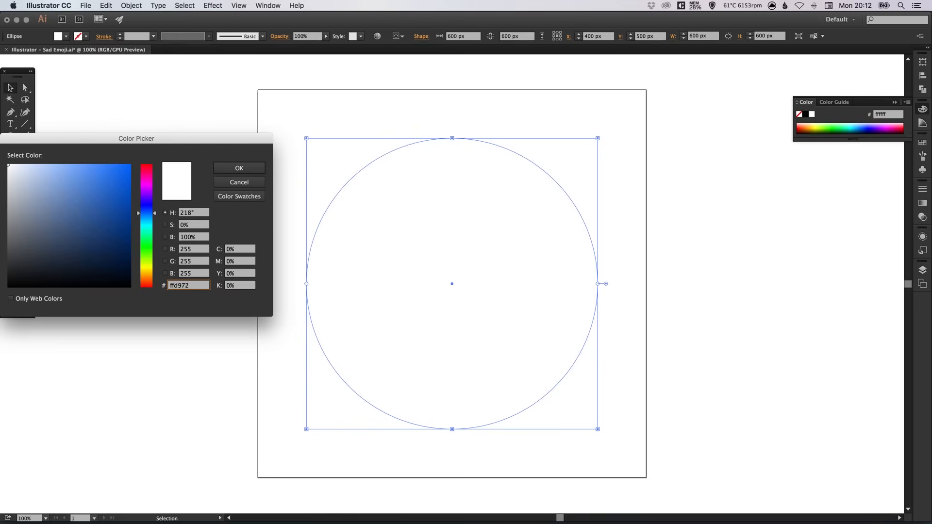
{"action": "left_click", "coordinate": [239, 168]}
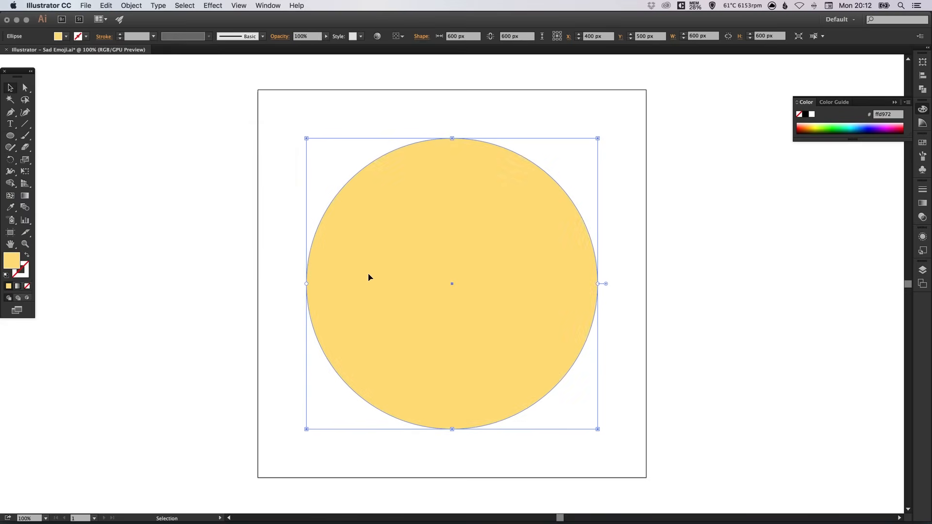
{"action": "mouse_move", "coordinate": [424, 229]}
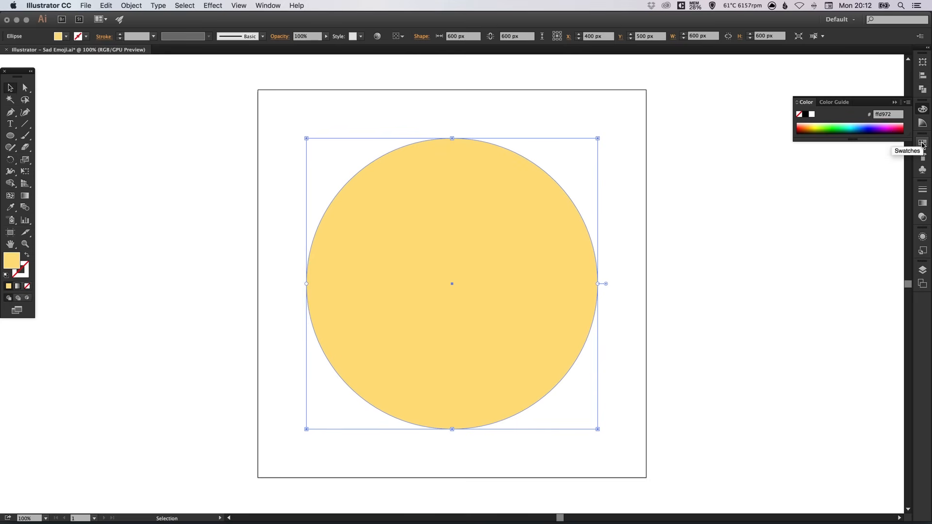
Save the yellow fill as a new global swatch in the Swatches panel.
{"action": "left_click", "coordinate": [884, 275]}
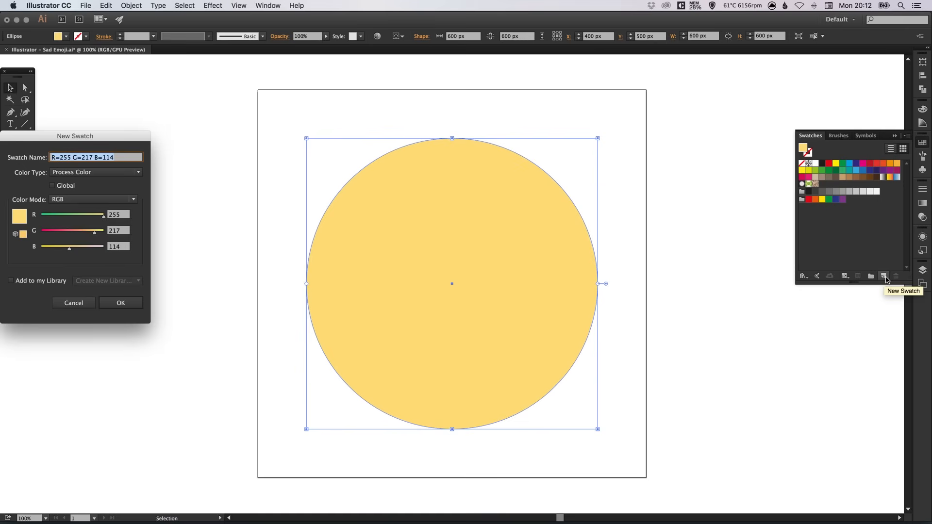
{"action": "left_click", "coordinate": [52, 186]}
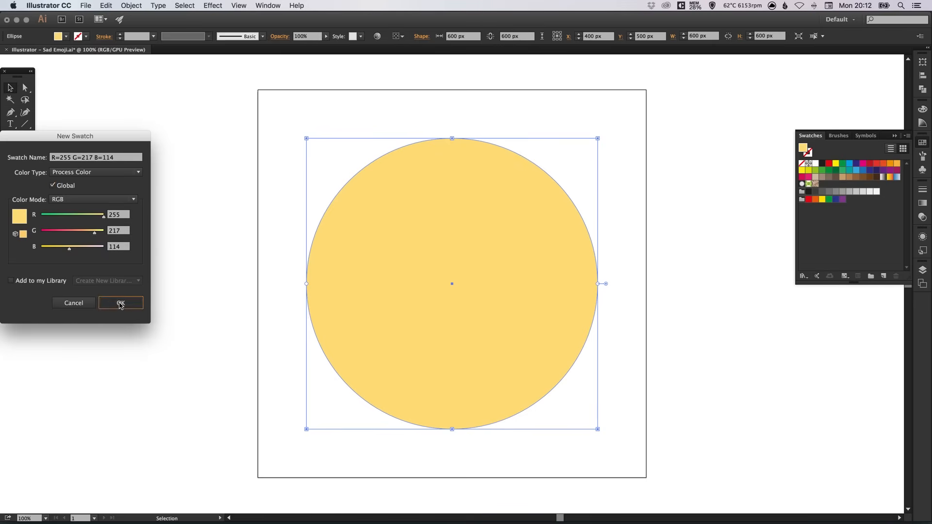
{"action": "left_click", "coordinate": [121, 302]}
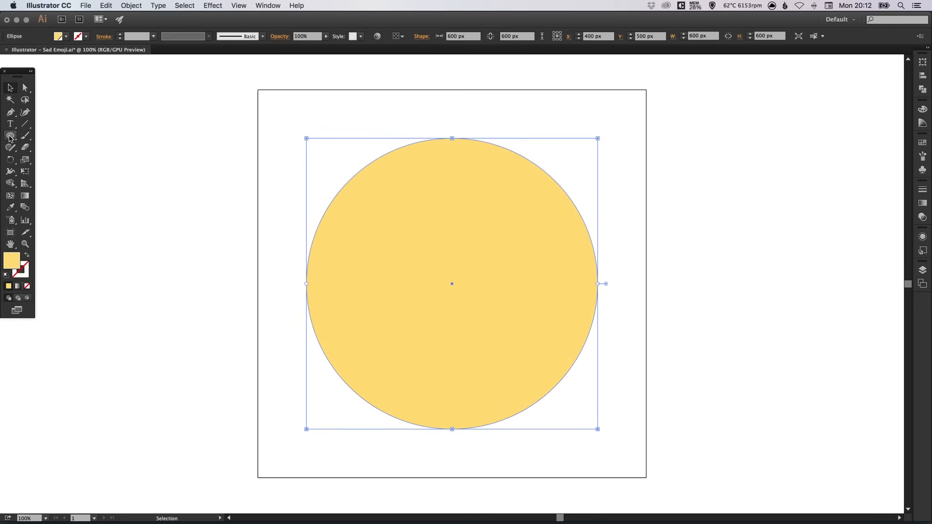
Draw a small 52 px circle left of the artboard and fill it navy hex 262c38.
{"action": "left_click", "coordinate": [10, 135]}
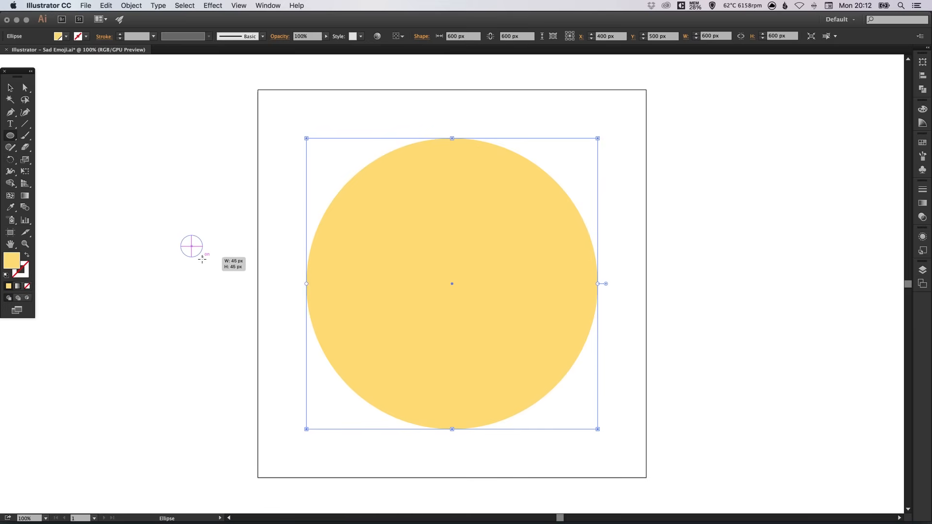
{"action": "left_click_drag", "start_coordinate": [191, 246], "coordinate": [204, 260]}
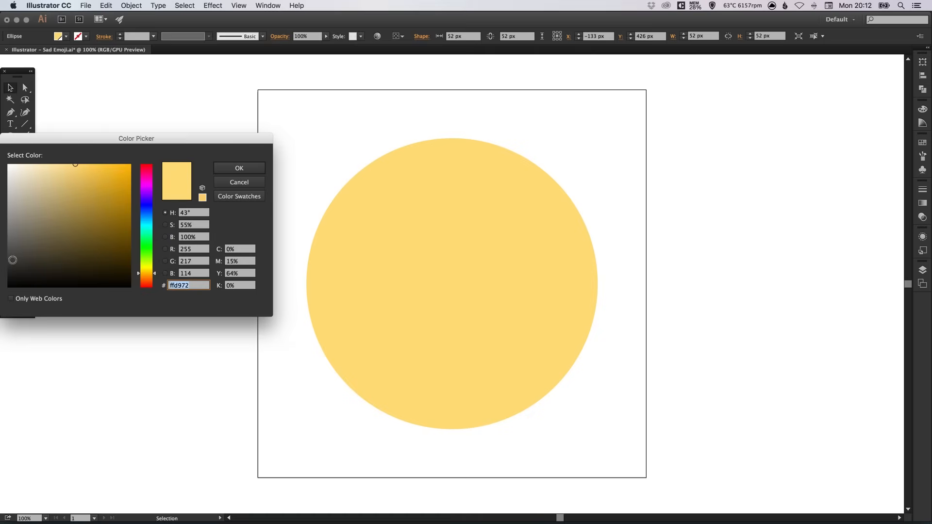
{"action": "left_click_drag", "start_coordinate": [136, 138], "coordinate": [179, 134]}
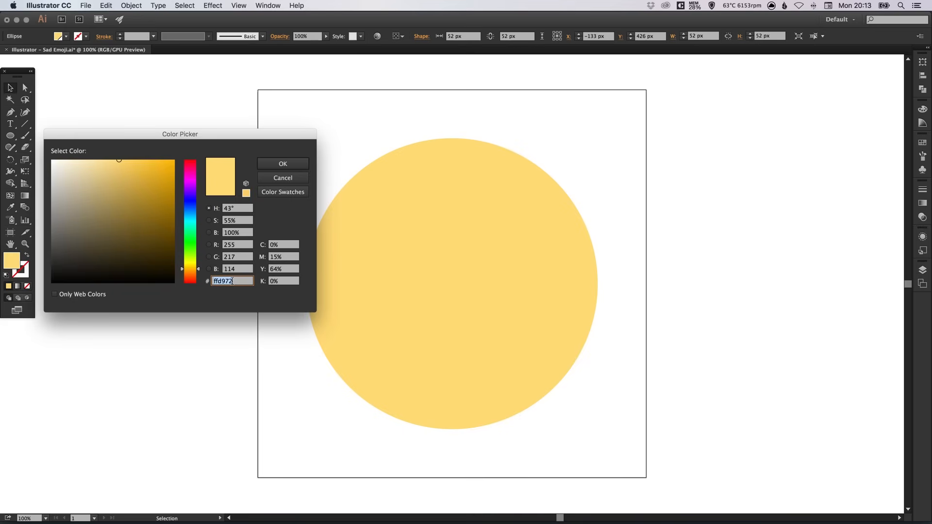
{"action": "type", "text": "262"}
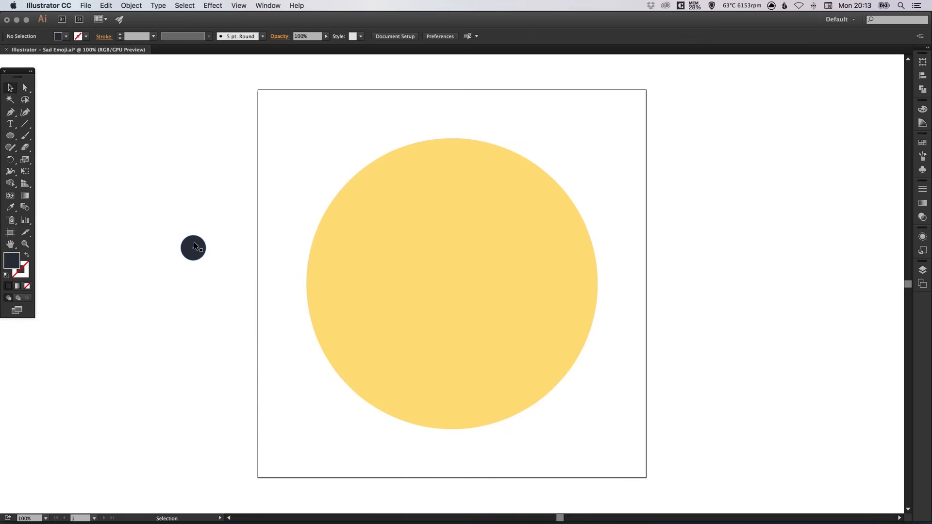
Save the navy (R38 G44 B56) as a new global swatch.
{"action": "left_click", "coordinate": [194, 247]}
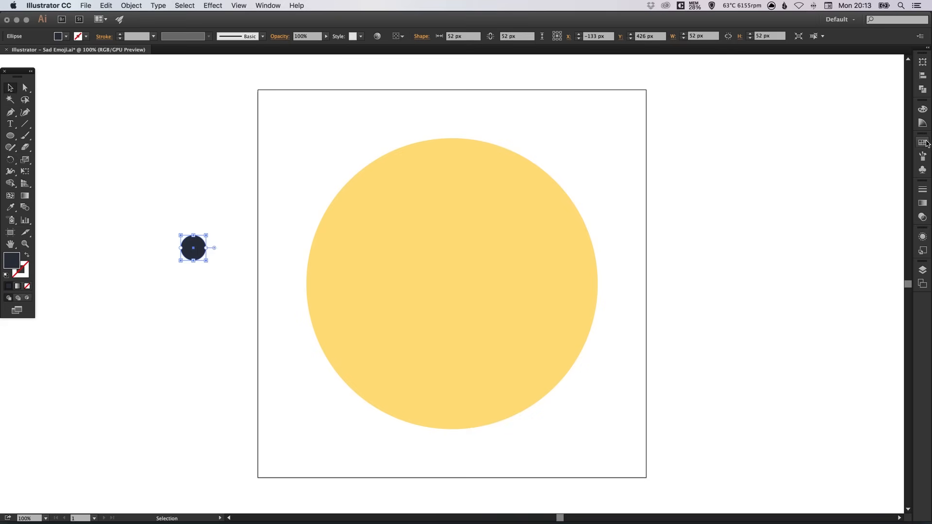
{"action": "left_click", "coordinate": [922, 143]}
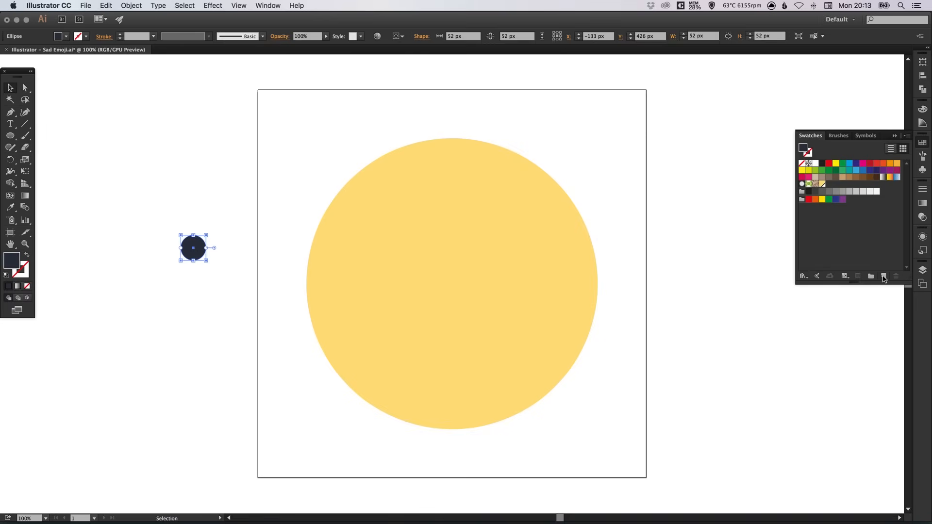
{"action": "left_click", "coordinate": [884, 276]}
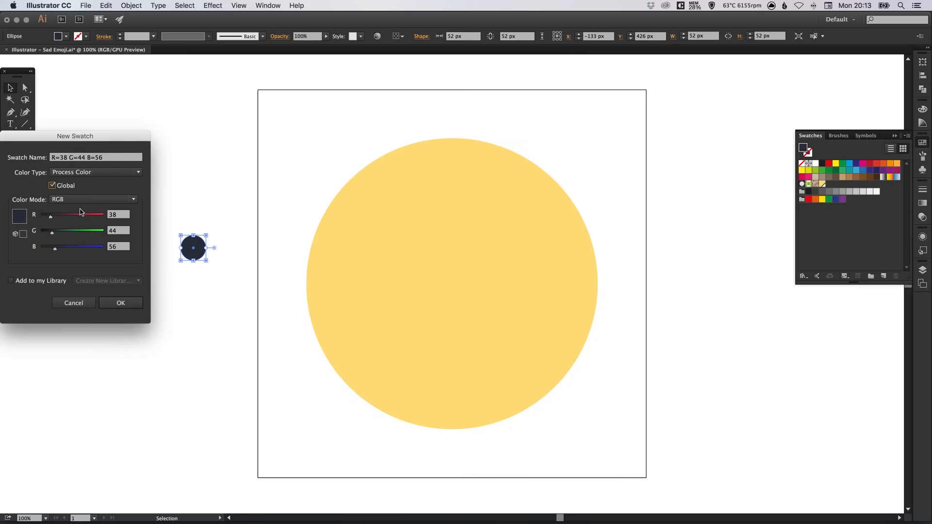
{"action": "left_click", "coordinate": [120, 302]}
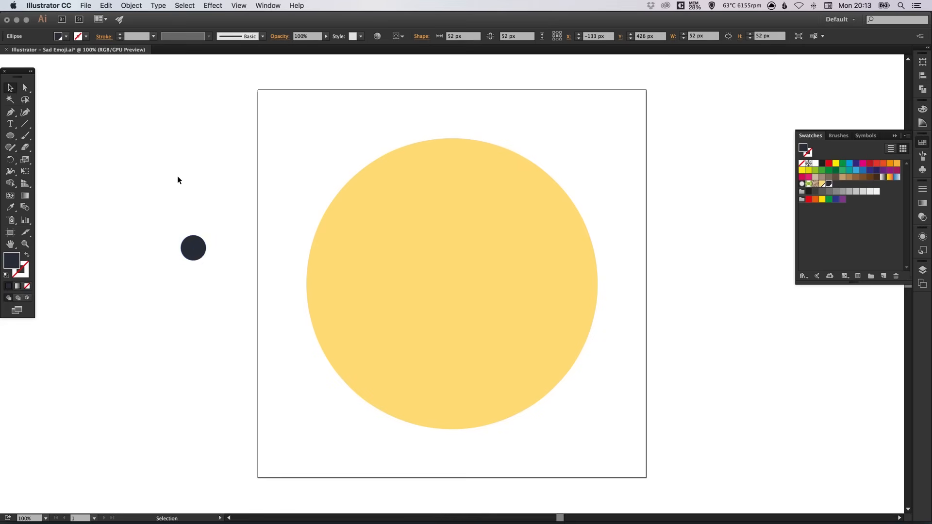
Move the navy circle onto the face's upper left and scale it to 67 px as an eye.
{"action": "left_click", "coordinate": [193, 248]}
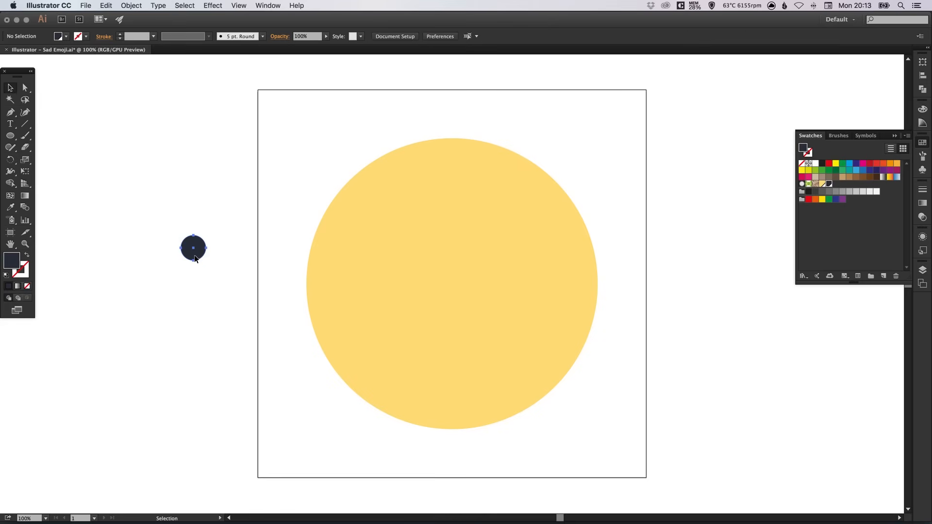
{"action": "left_click_drag", "start_coordinate": [193, 248], "coordinate": [402, 283]}
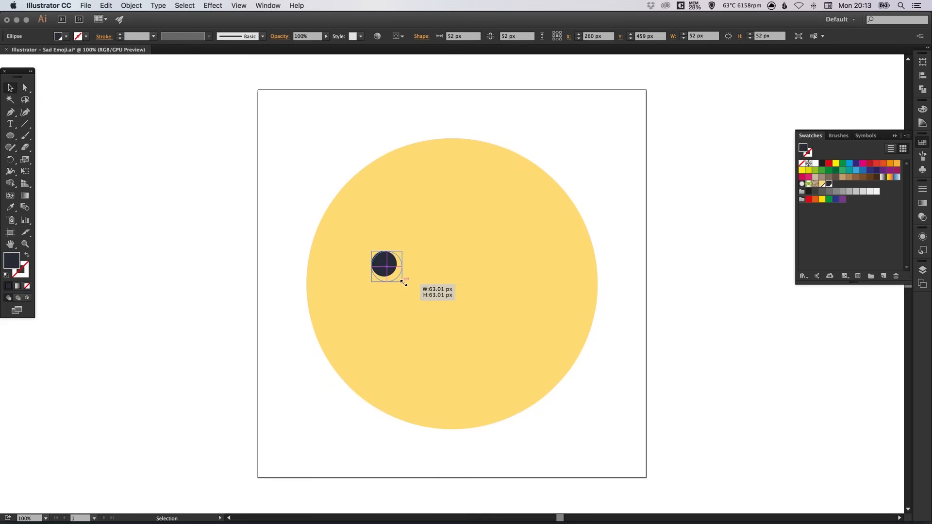
{"action": "left_click_drag", "start_coordinate": [387, 267], "coordinate": [376, 267]}
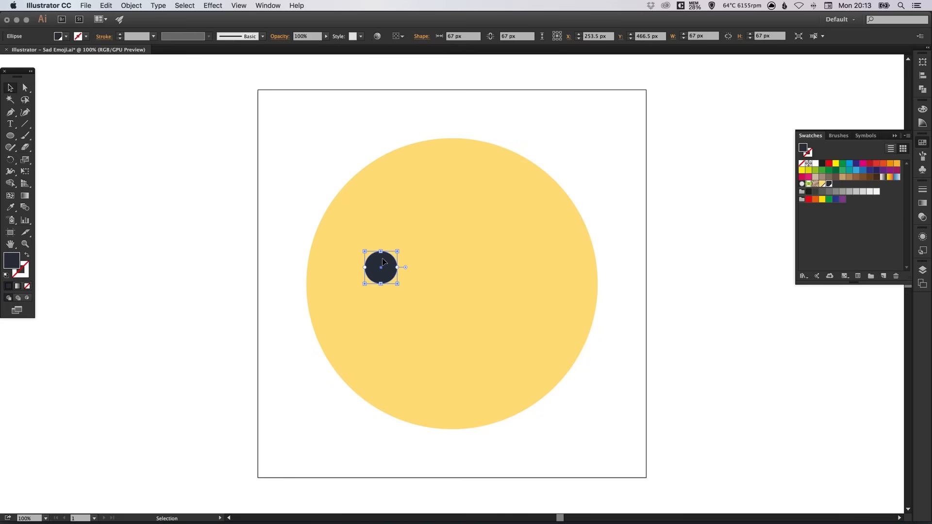
{"action": "mouse_move", "coordinate": [392, 262]}
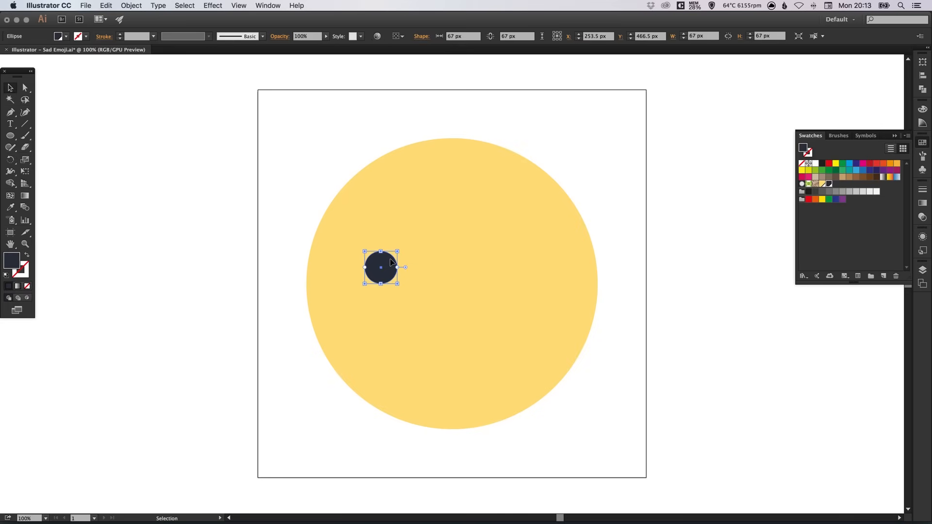
Duplicate the eye horizontally to the right for a level second eye.
{"action": "left_click_drag", "start_coordinate": [380, 268], "coordinate": [454, 268]}
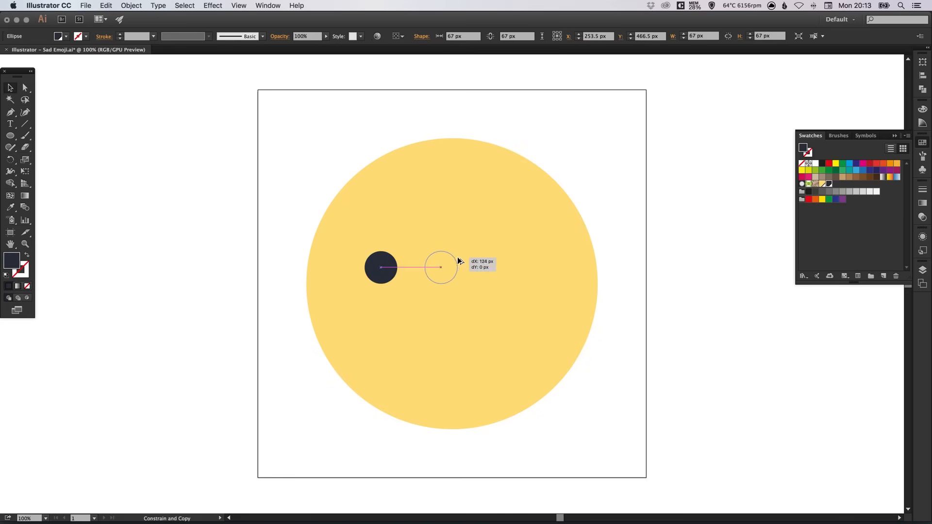
{"action": "left_click_drag", "start_coordinate": [441, 268], "coordinate": [521, 267]}
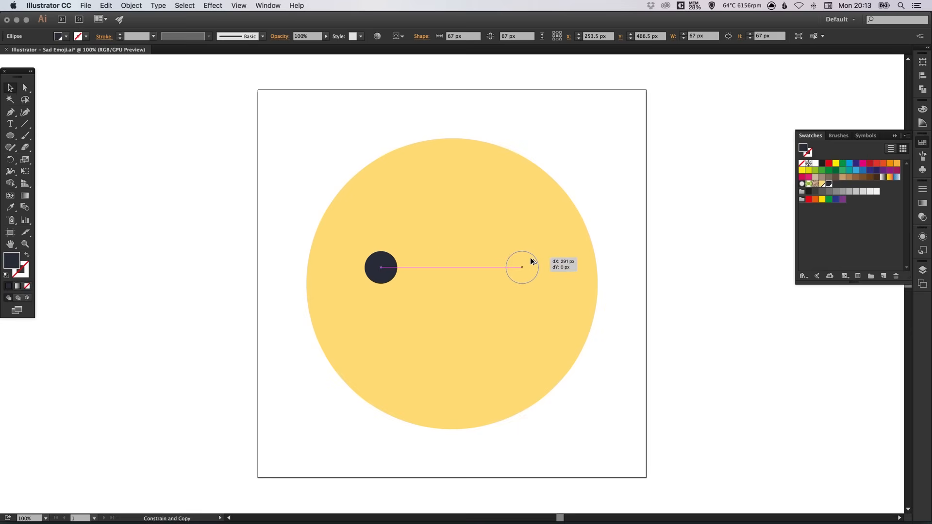
{"action": "left_click_drag", "start_coordinate": [380, 268], "coordinate": [522, 268]}
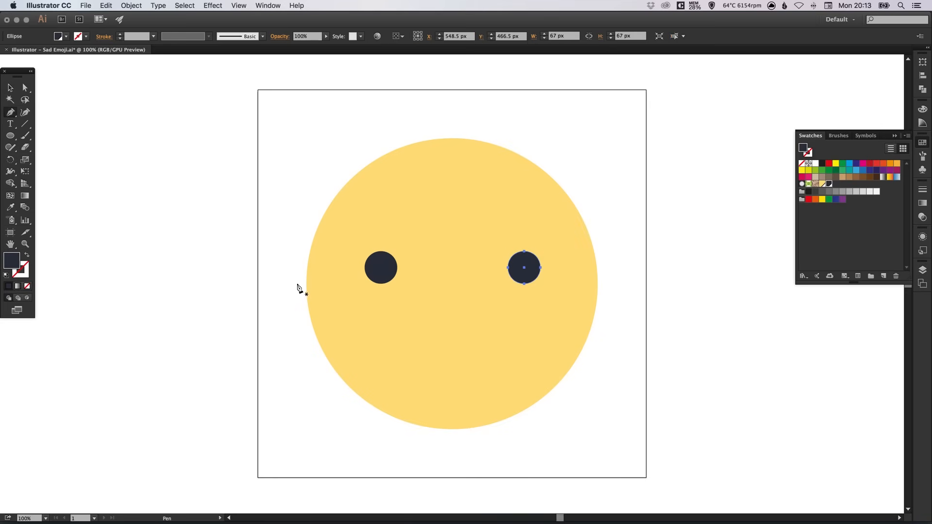
{"action": "mouse_move", "coordinate": [283, 146]}
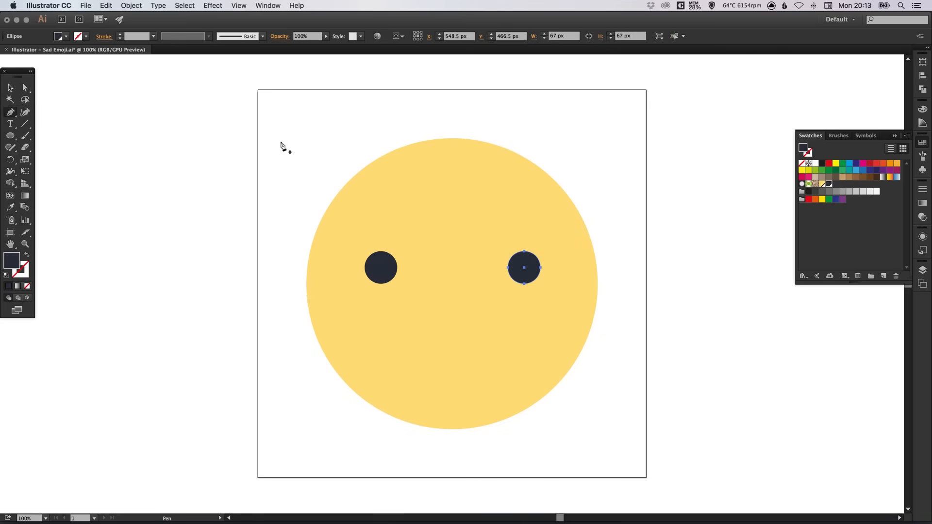
Start a pen path above the face and toggle Smart Guides in the View menu.
{"action": "left_click_drag", "start_coordinate": [280, 142], "coordinate": [312, 141]}
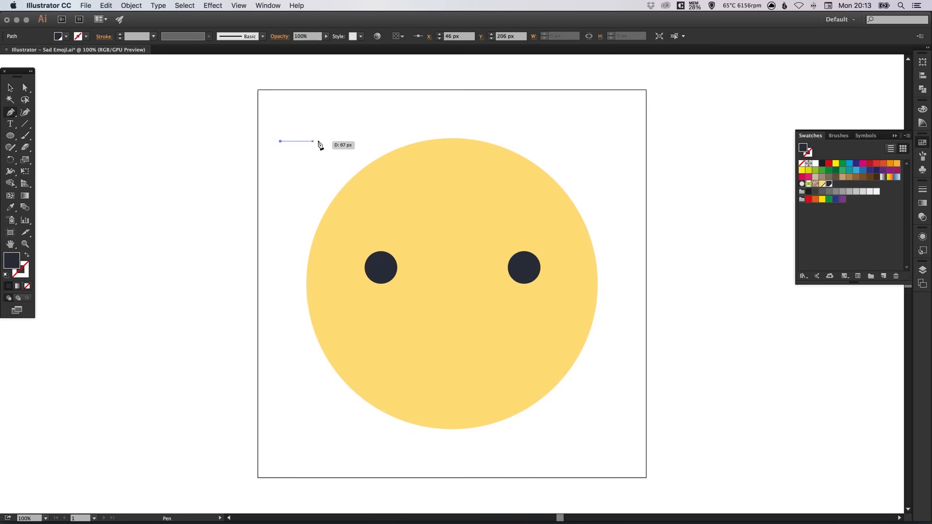
{"action": "mouse_move", "coordinate": [325, 144]}
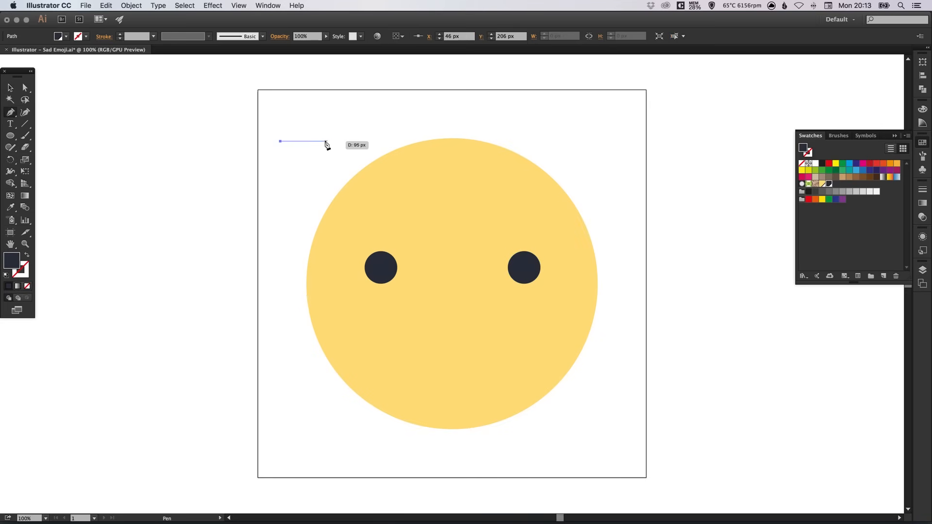
{"action": "left_click", "coordinate": [523, 267]}
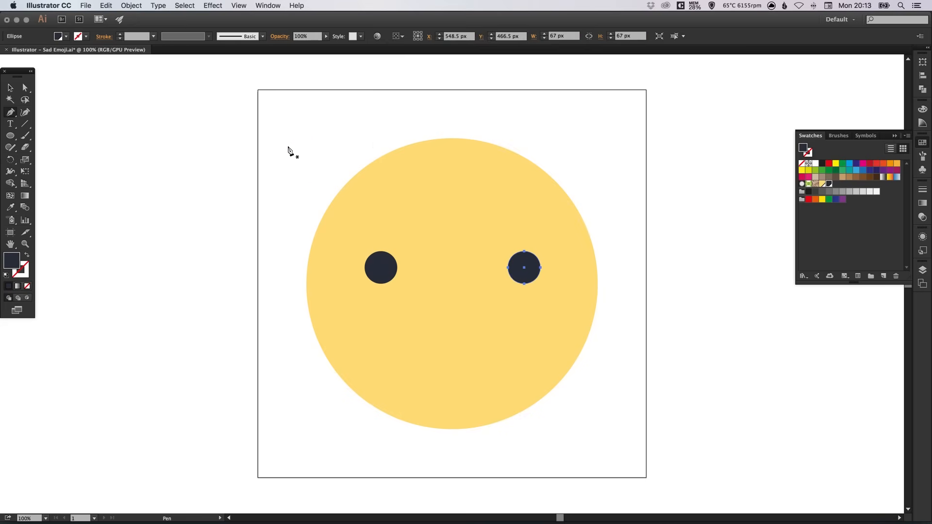
{"action": "left_click", "coordinate": [239, 5]}
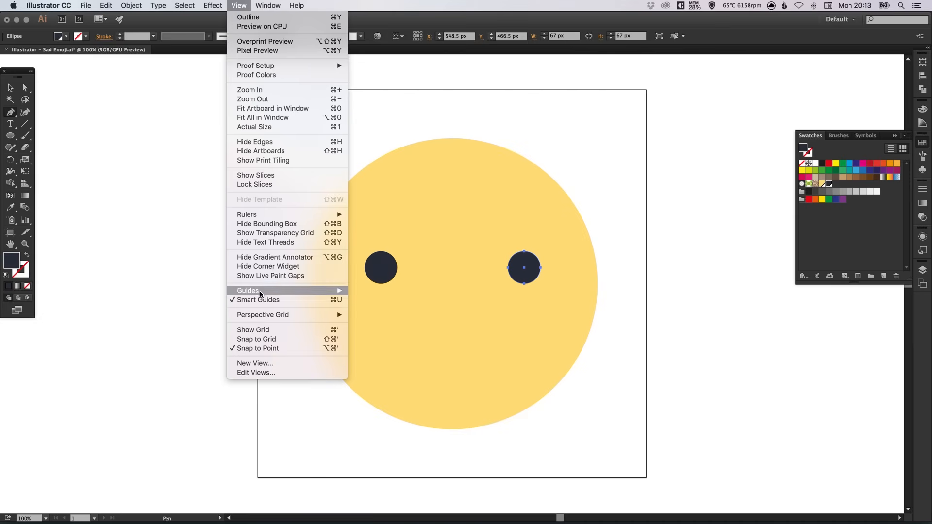
{"action": "mouse_move", "coordinate": [257, 299]}
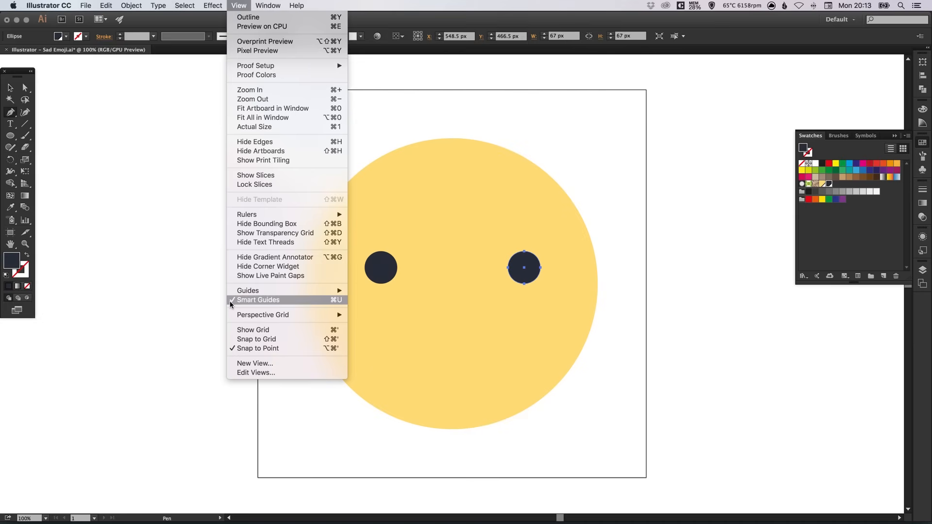
{"action": "left_click", "coordinate": [258, 300]}
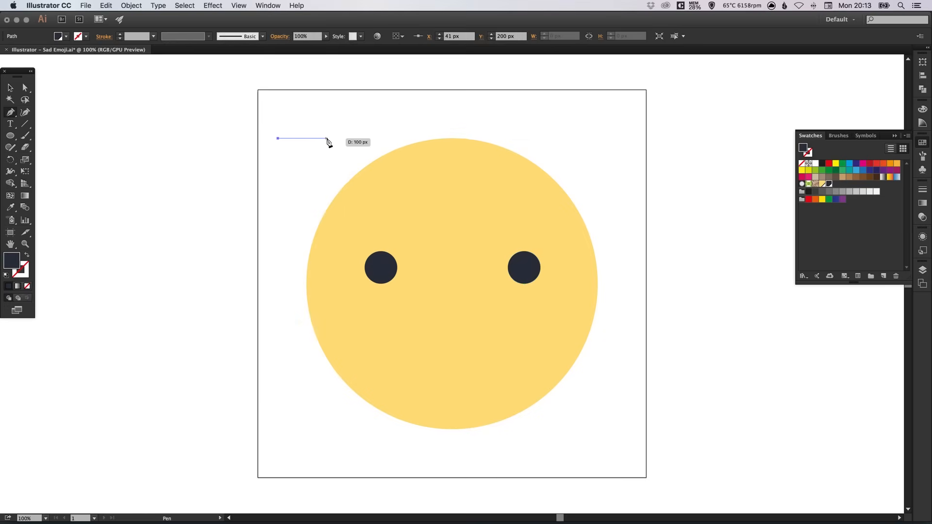
{"action": "mouse_move", "coordinate": [379, 198]}
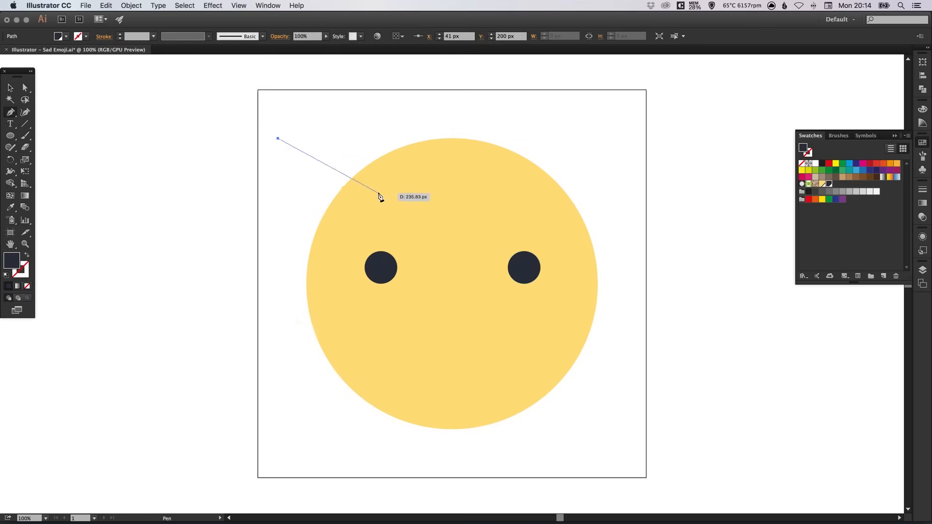
{"action": "mouse_move", "coordinate": [350, 164]}
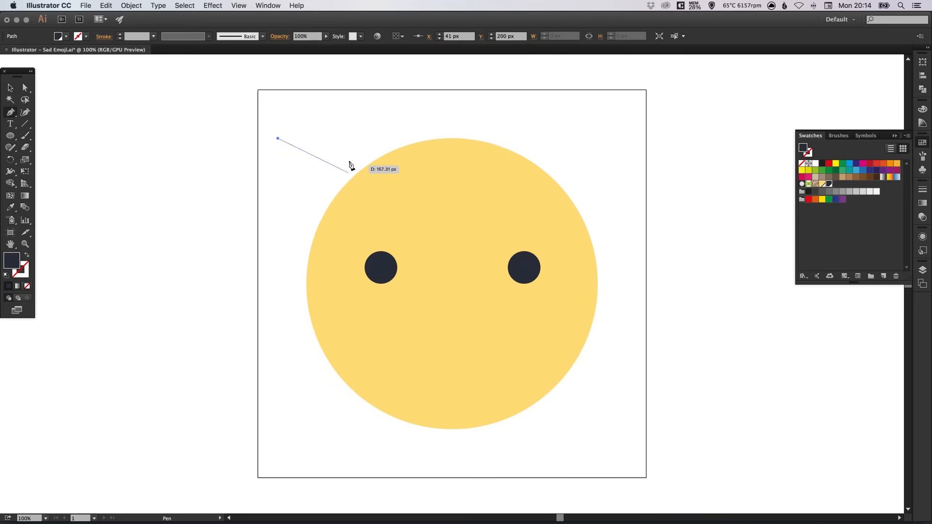
{"action": "mouse_move", "coordinate": [335, 143]}
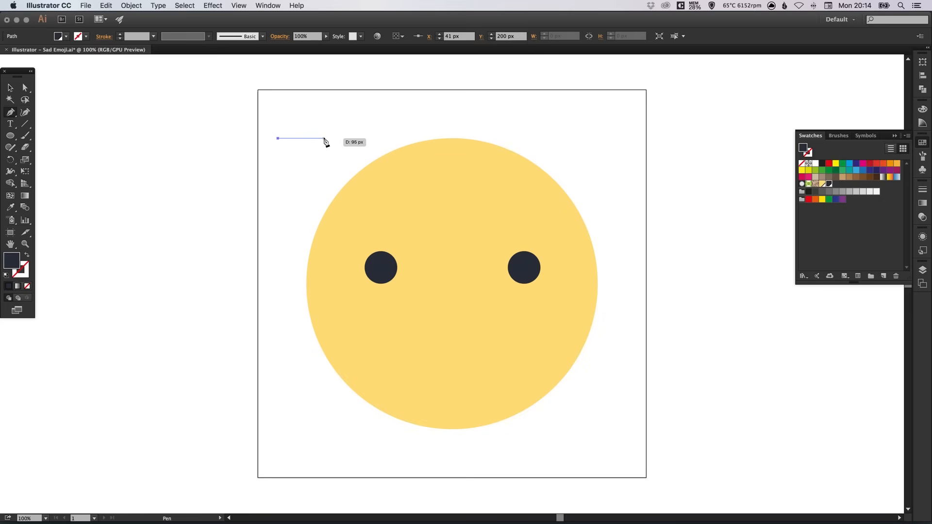
Bend the path into an arch and raise its stroke weight to 17 pt.
{"action": "left_click_drag", "start_coordinate": [323, 138], "coordinate": [349, 155]}
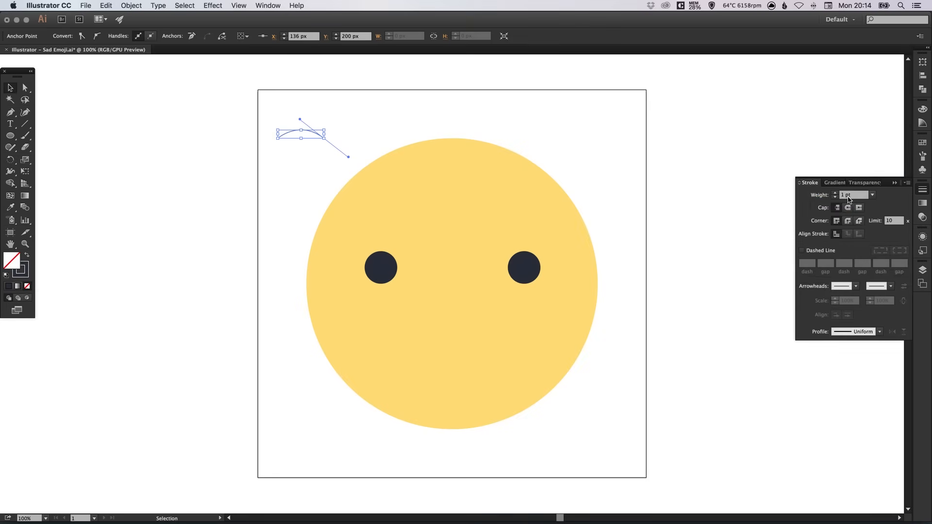
{"action": "type", "text": "11 pt"}
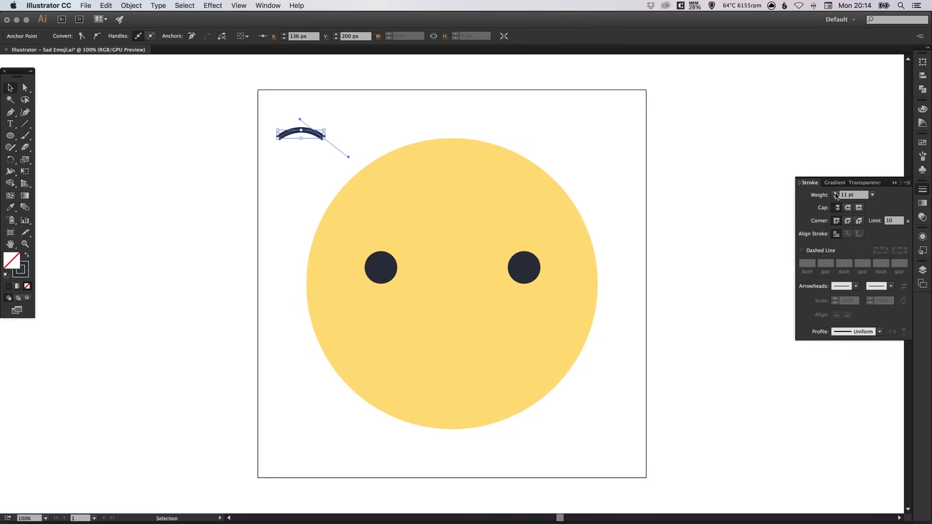
{"action": "left_click", "coordinate": [866, 194]}
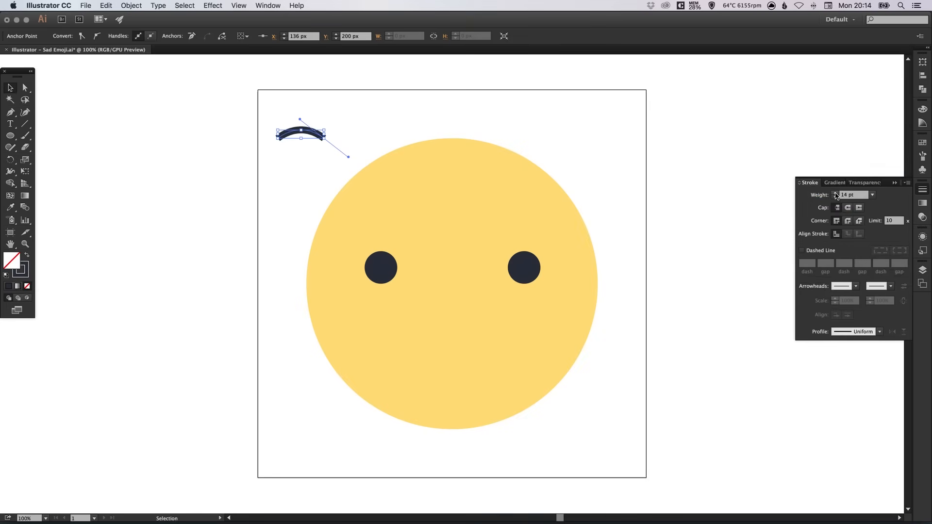
{"action": "left_click", "coordinate": [871, 194]}
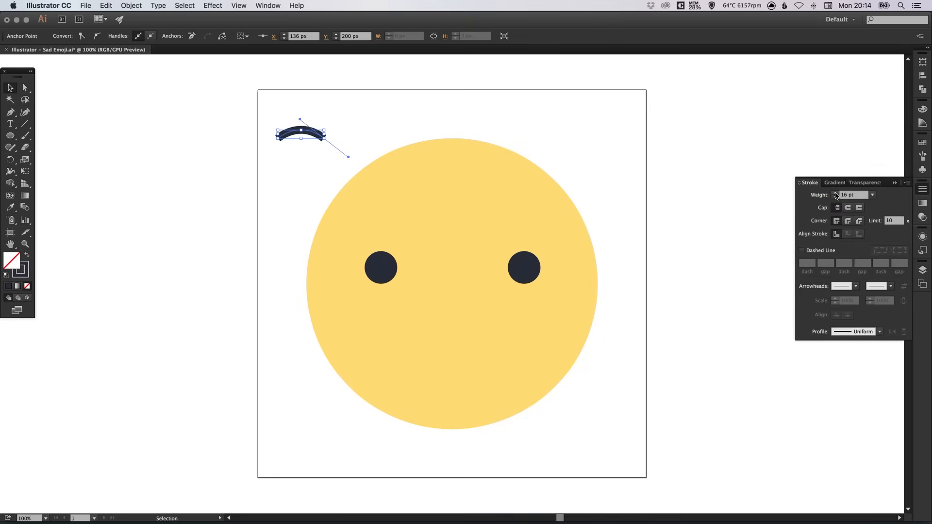
{"action": "left_click", "coordinate": [835, 193]}
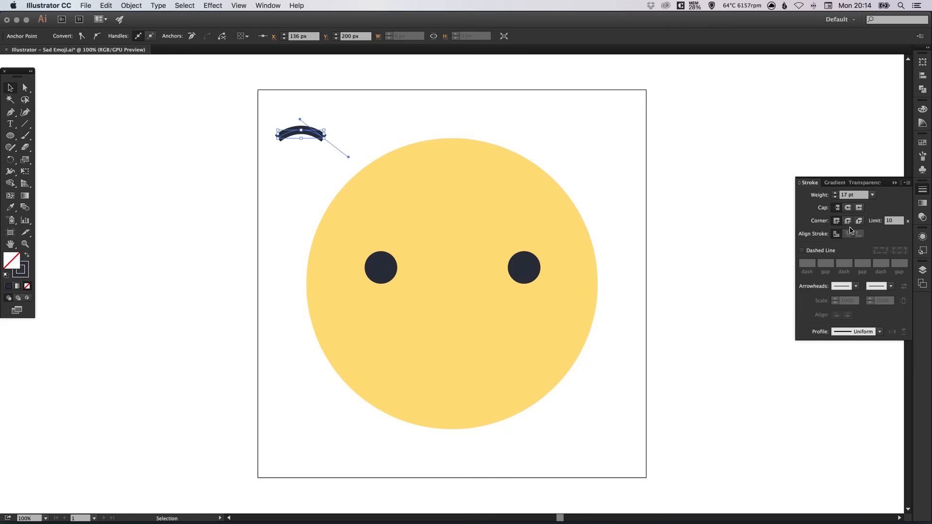
{"action": "mouse_move", "coordinate": [847, 207]}
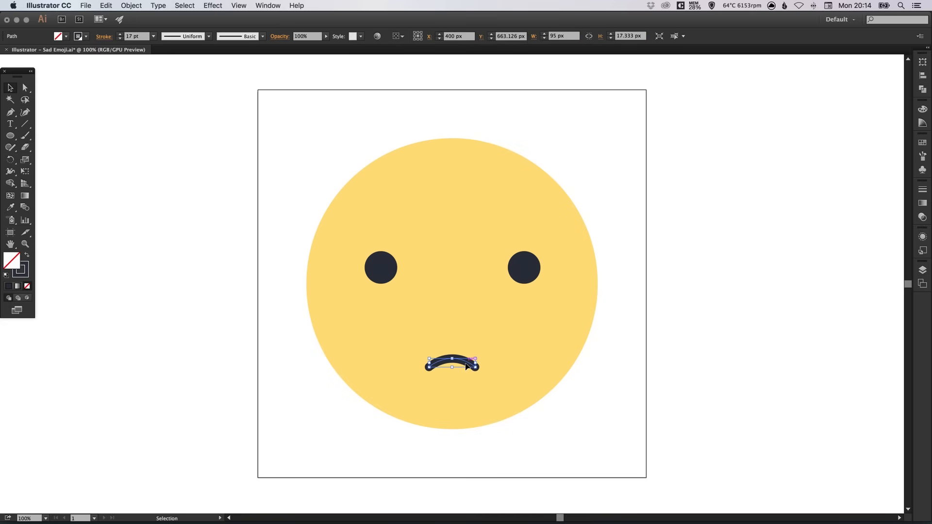
Widen the arch into the mouth on the lower face and thicken its stroke to 20 pt.
{"action": "left_click_drag", "start_coordinate": [474, 360], "coordinate": [474, 367]}
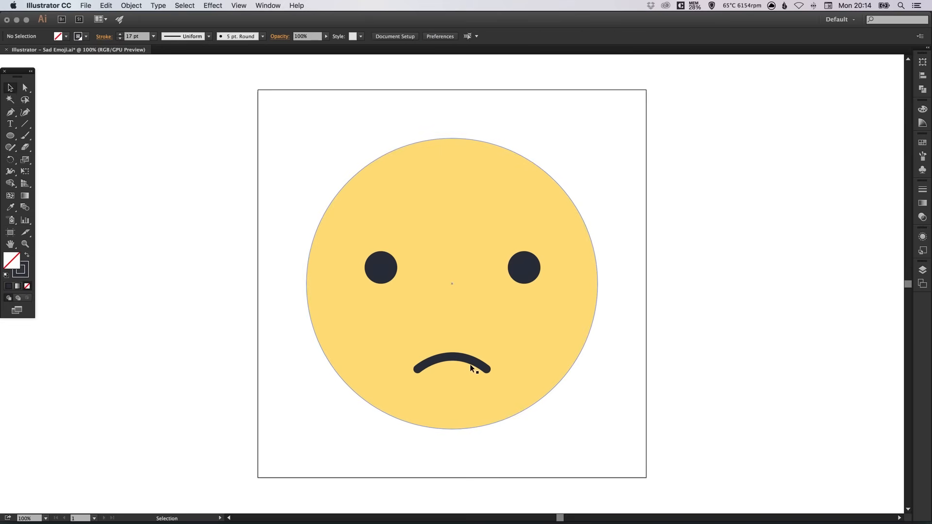
{"action": "left_click", "coordinate": [473, 369]}
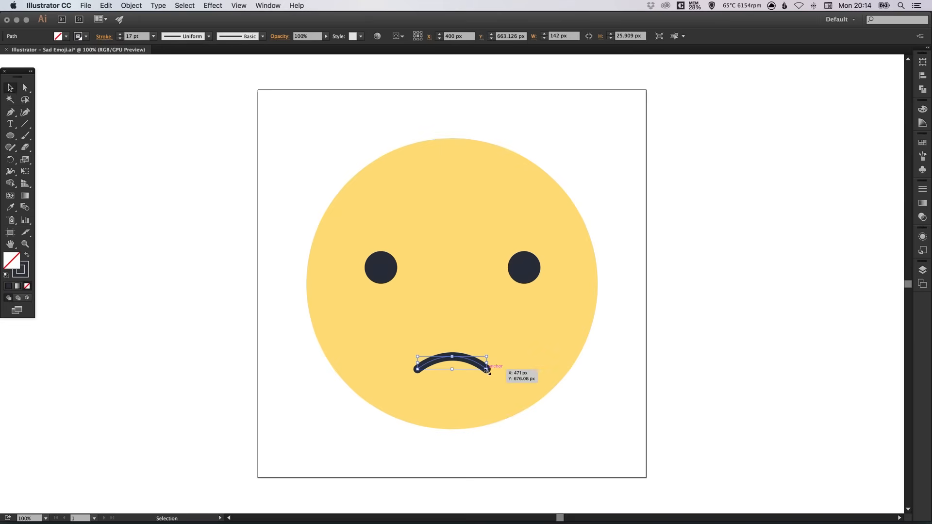
{"action": "left_click", "coordinate": [103, 37]}
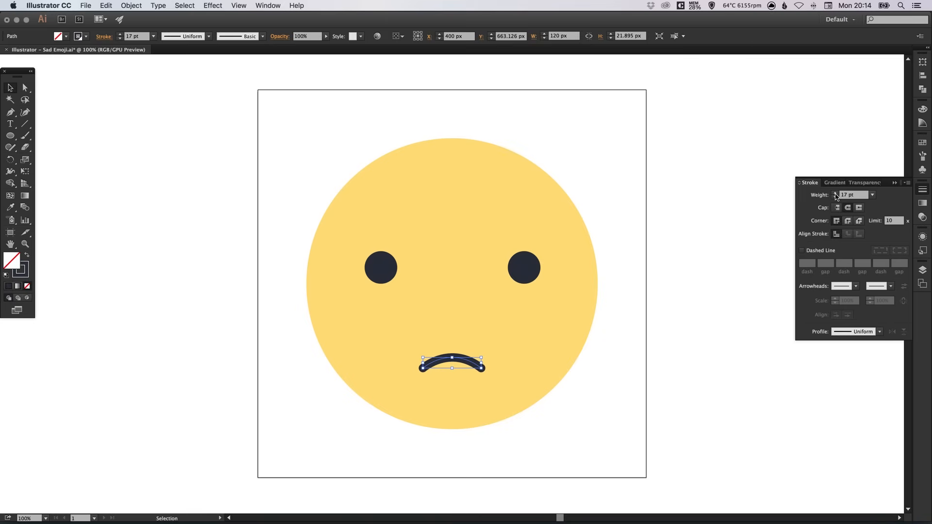
{"action": "left_click", "coordinate": [829, 193]}
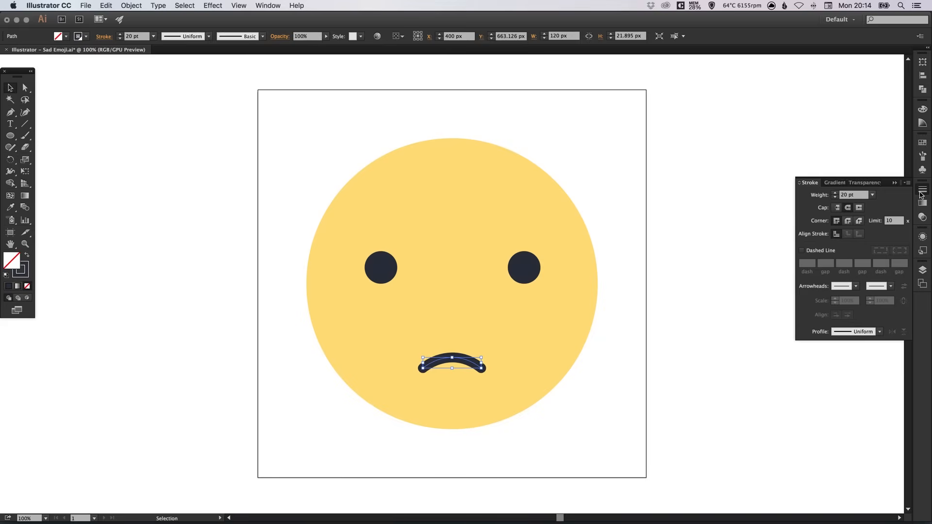
{"action": "left_click", "coordinate": [922, 195]}
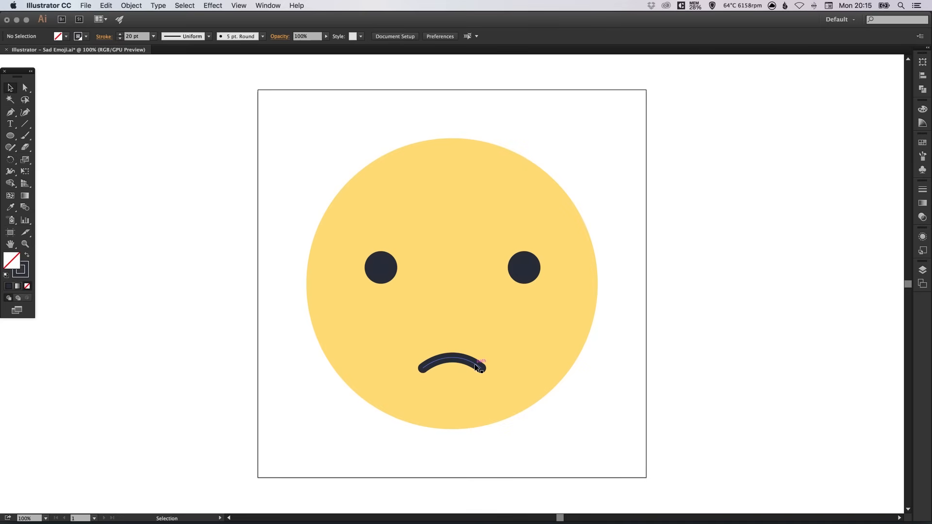
Copy the mouth curve up above the left eye, scale and tilt it into a slanted eyebrow.
{"action": "left_click", "coordinate": [452, 365]}
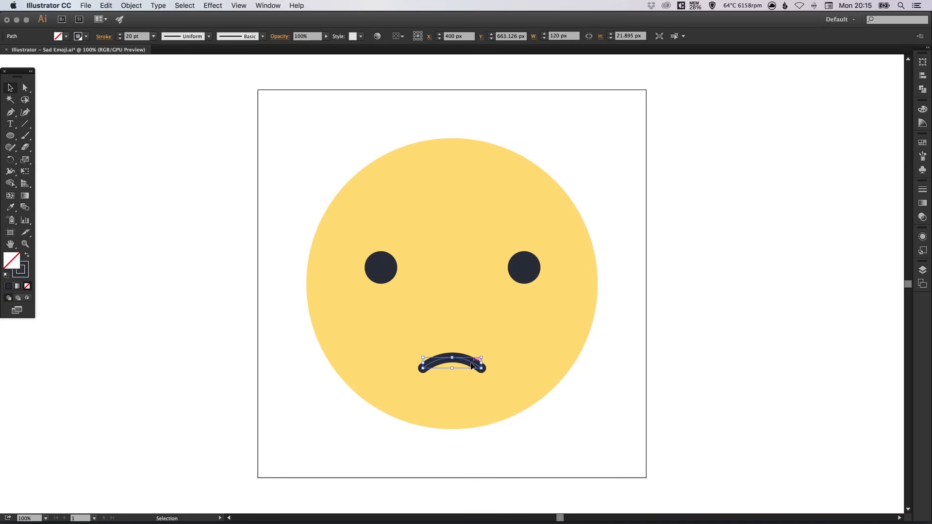
{"action": "left_click_drag", "start_coordinate": [451, 362], "coordinate": [365, 229]}
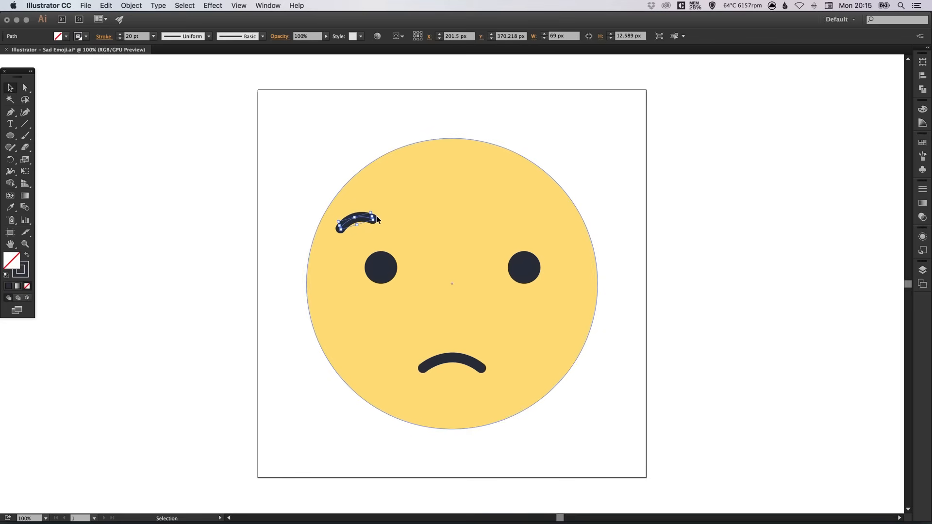
{"action": "left_click_drag", "start_coordinate": [374, 215], "coordinate": [379, 214]}
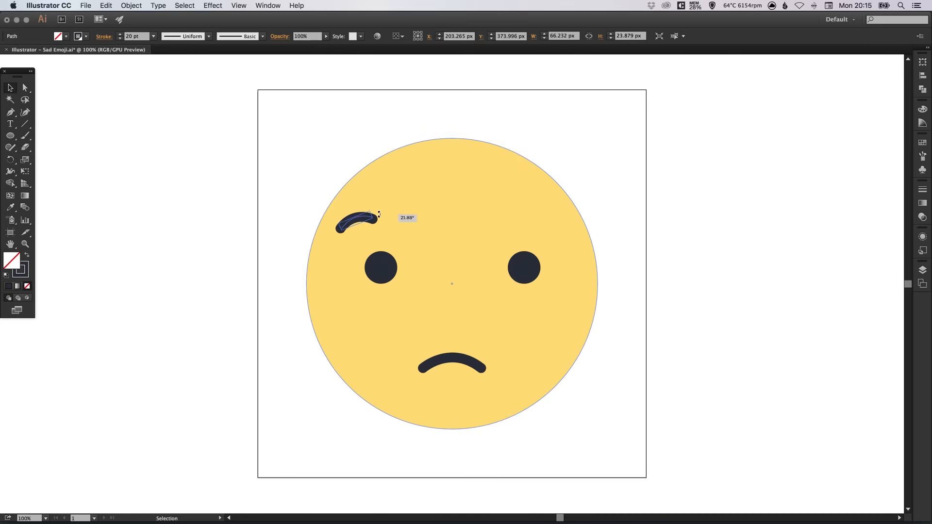
{"action": "left_click_drag", "start_coordinate": [356, 223], "coordinate": [374, 220]}
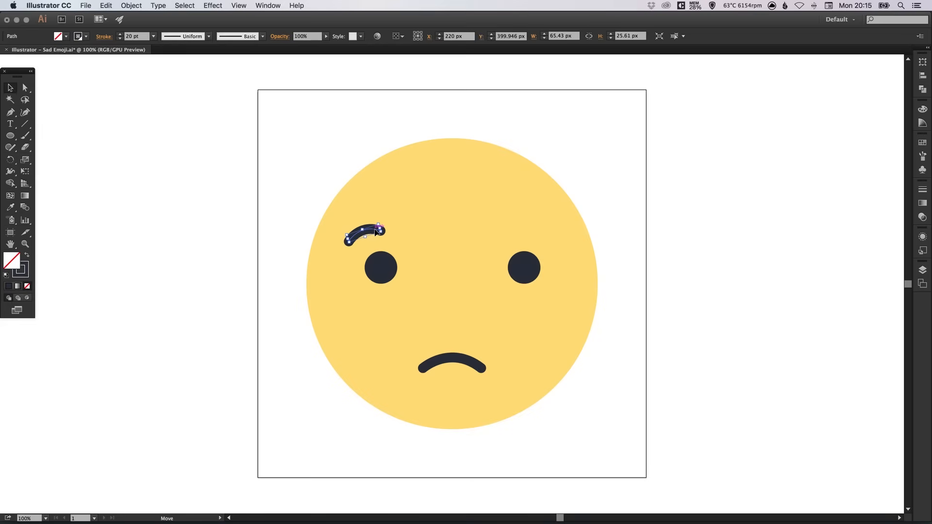
{"action": "left_click_drag", "start_coordinate": [357, 233], "coordinate": [380, 233]}
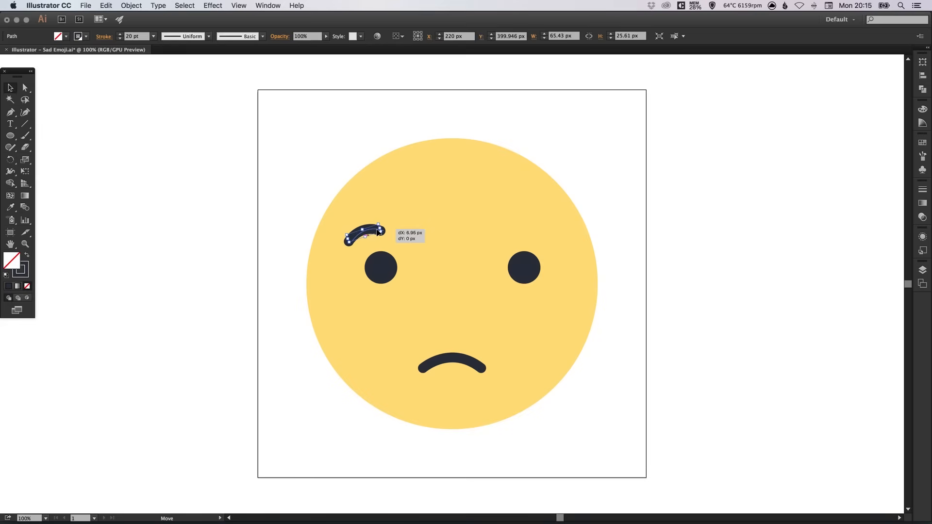
{"action": "left_click_drag", "start_coordinate": [366, 232], "coordinate": [381, 232]}
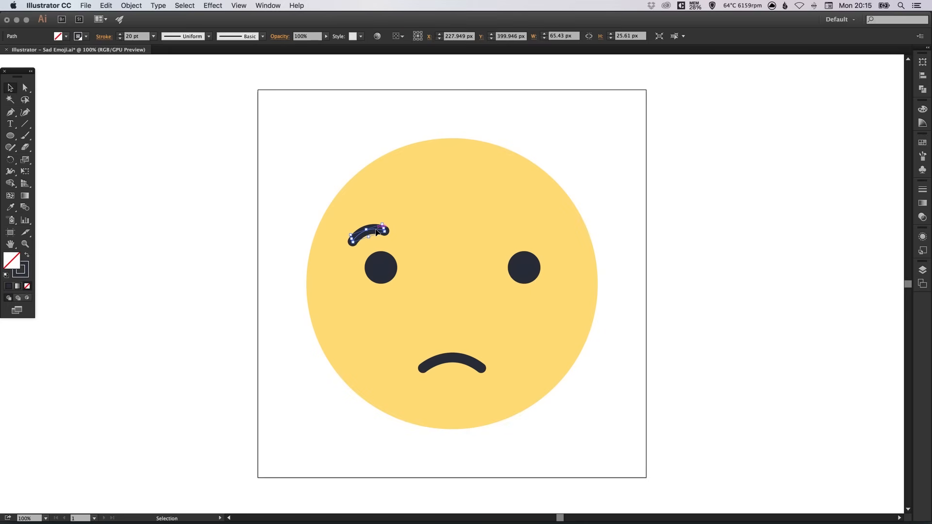
Duplicate the eyebrow horizontally above the right eye.
{"action": "left_click_drag", "start_coordinate": [369, 235], "coordinate": [535, 235]}
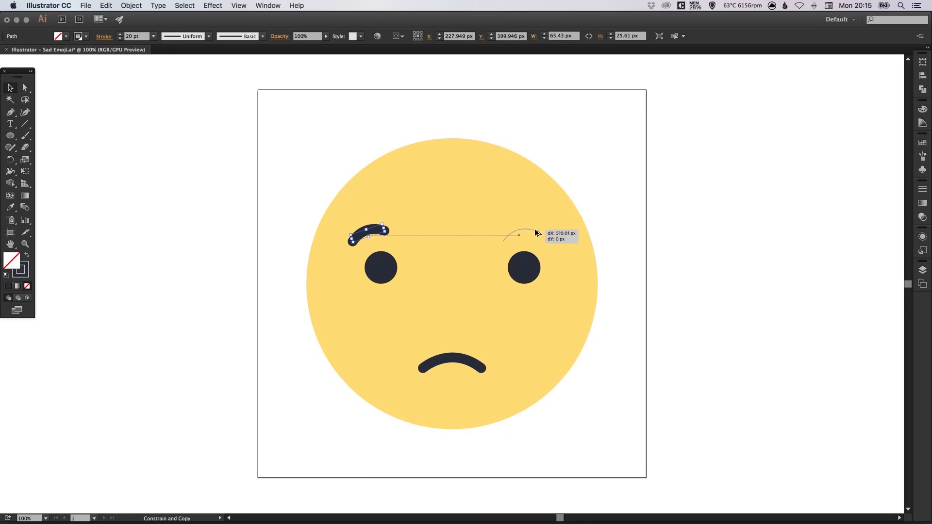
{"action": "left_click_drag", "start_coordinate": [368, 236], "coordinate": [523, 236]}
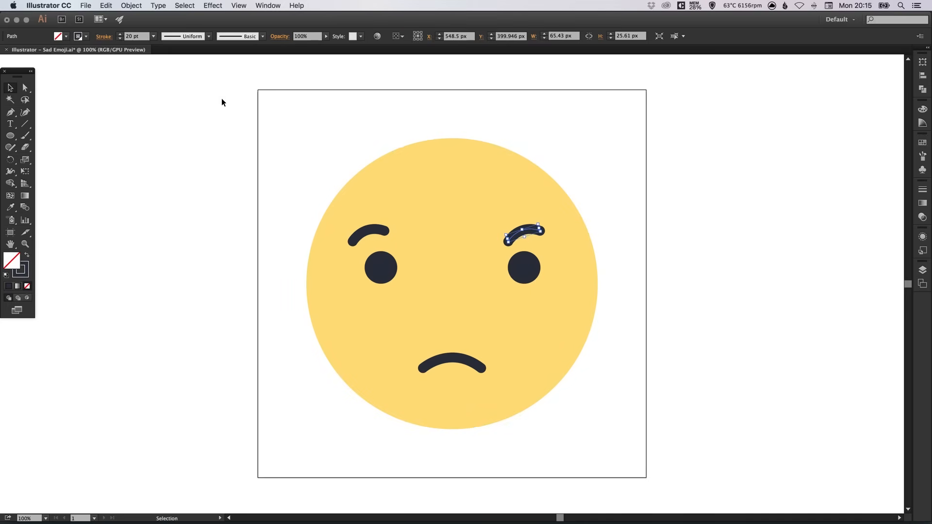
{"action": "left_click", "coordinate": [130, 6]}
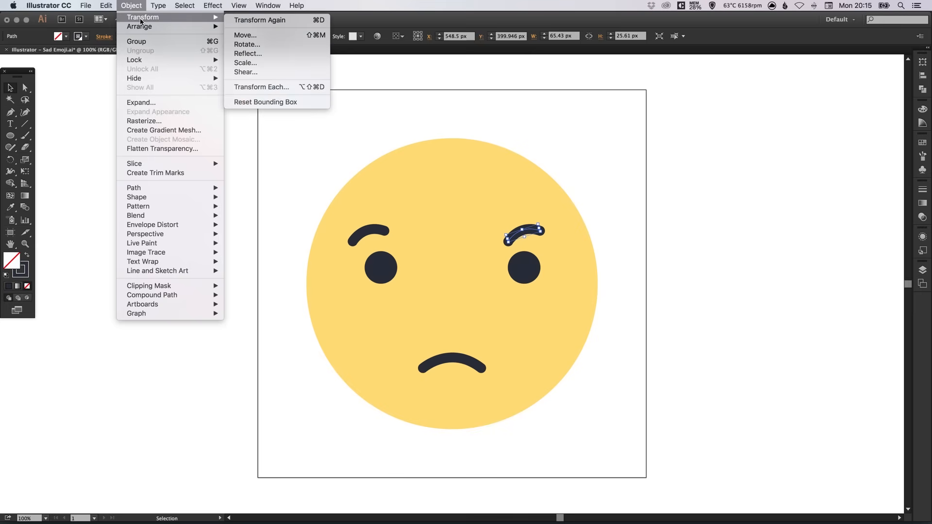
{"action": "left_click", "coordinate": [247, 53]}
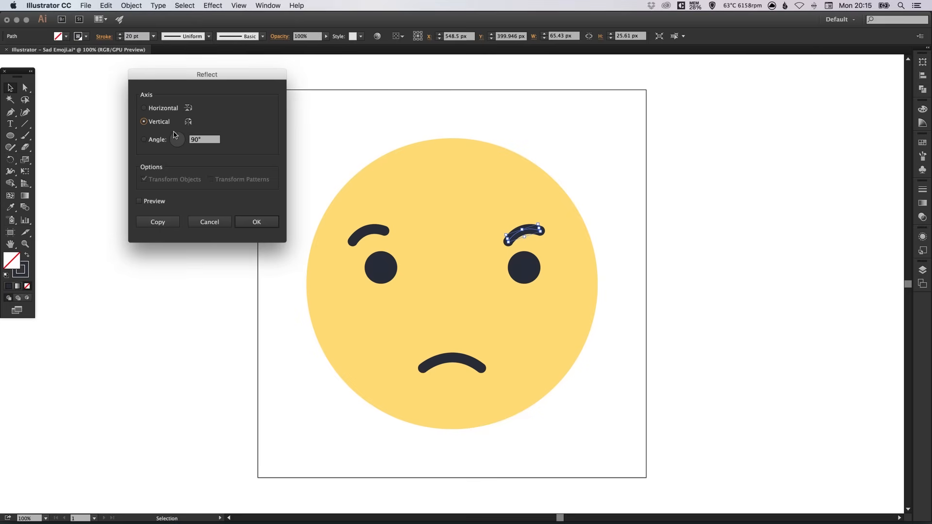
{"action": "mouse_move", "coordinate": [232, 202]}
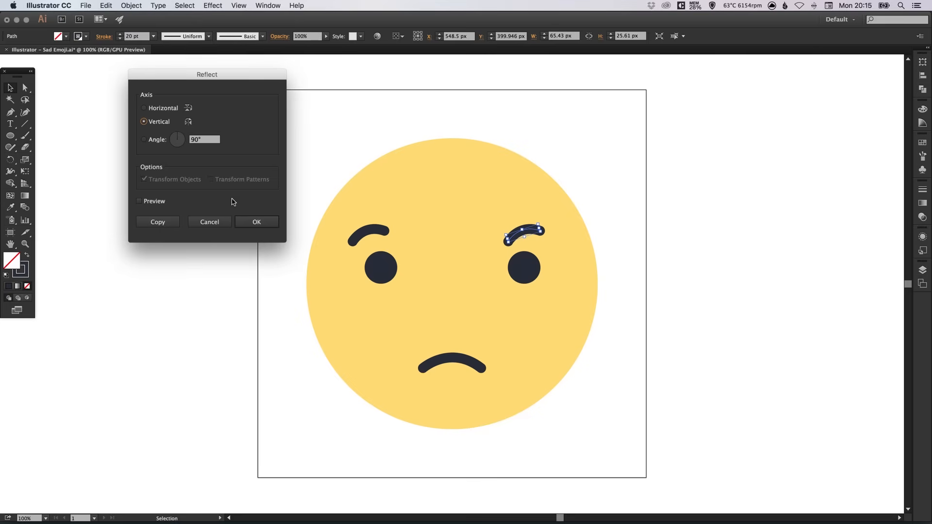
{"action": "left_click", "coordinate": [256, 221]}
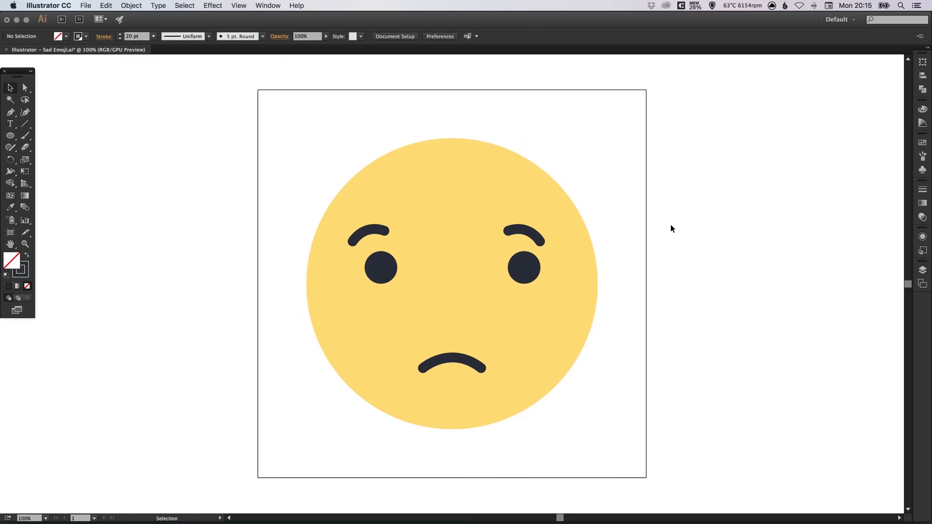
{"action": "left_click_drag", "start_coordinate": [524, 232], "coordinate": [533, 237]}
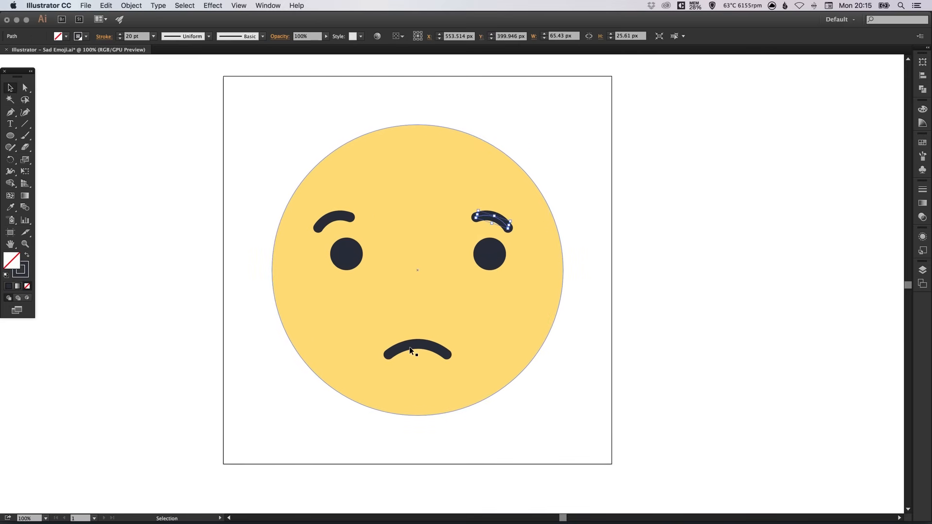
{"action": "left_click", "coordinate": [417, 351]}
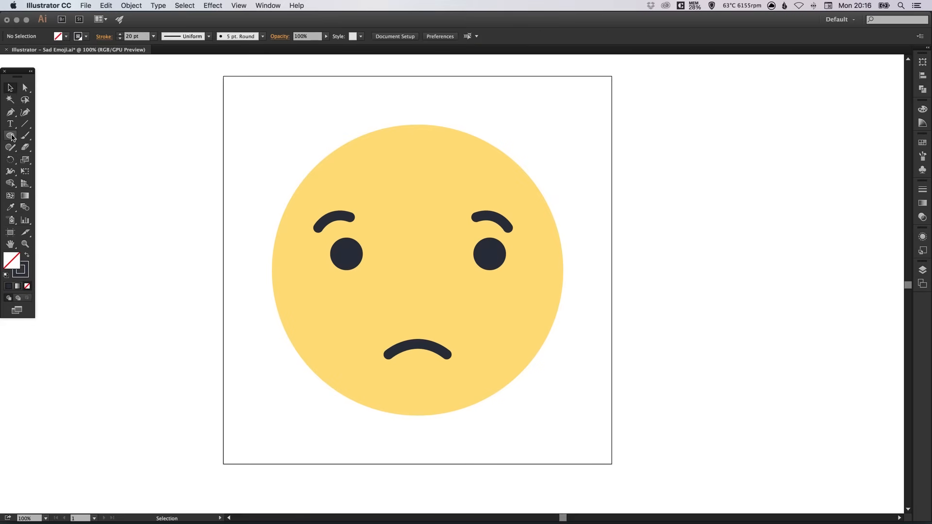
Draw a 70 px circle right of the artboard and fill it blue hex 5890ff.
{"action": "left_click", "coordinate": [10, 137]}
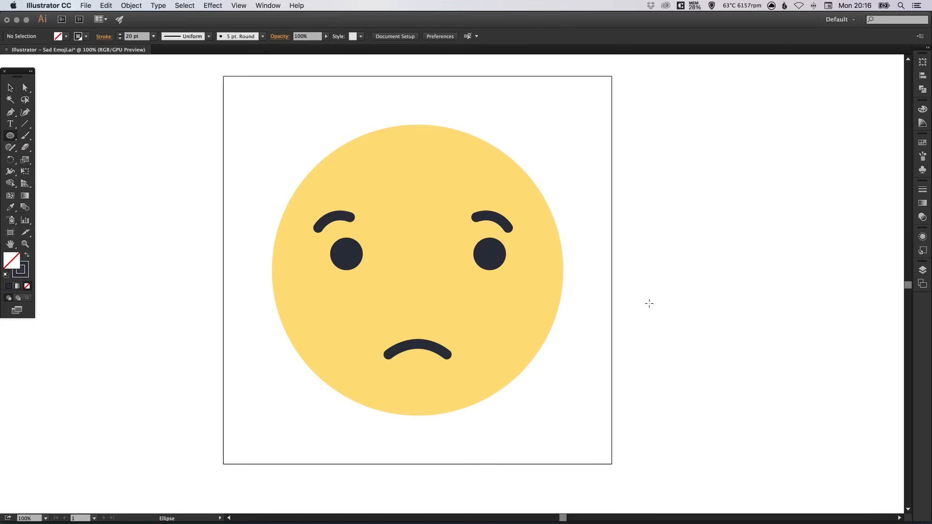
{"action": "left_click_drag", "start_coordinate": [649, 304], "coordinate": [676, 337]}
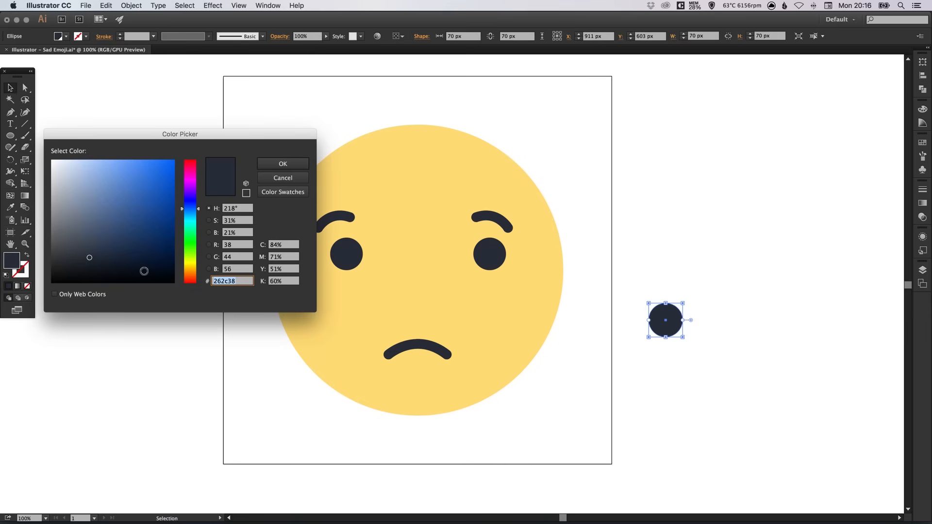
{"action": "type", "text": "5"}
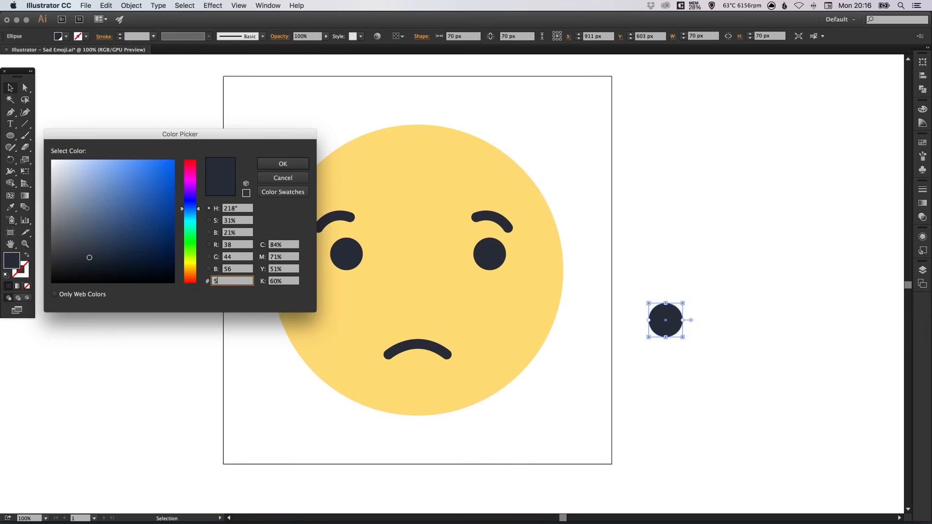
{"action": "type", "text": "890"}
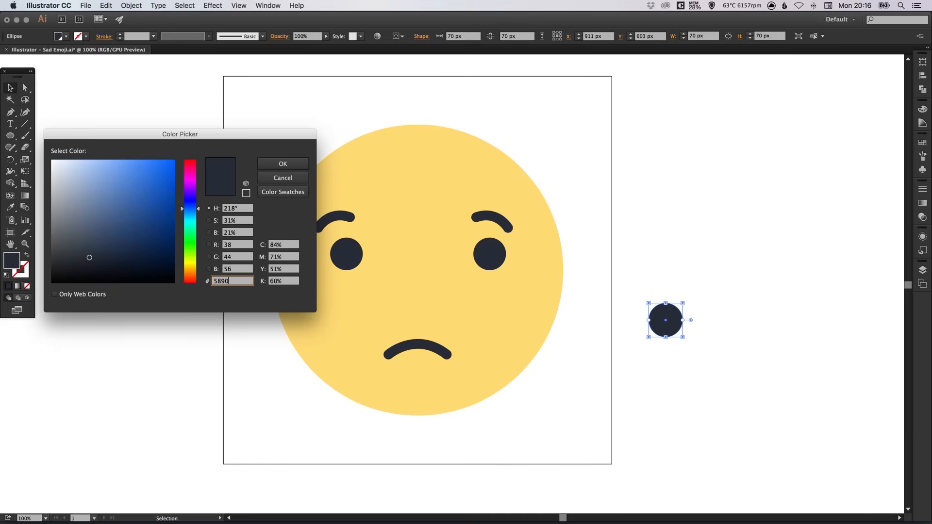
{"action": "left_click", "coordinate": [282, 164]}
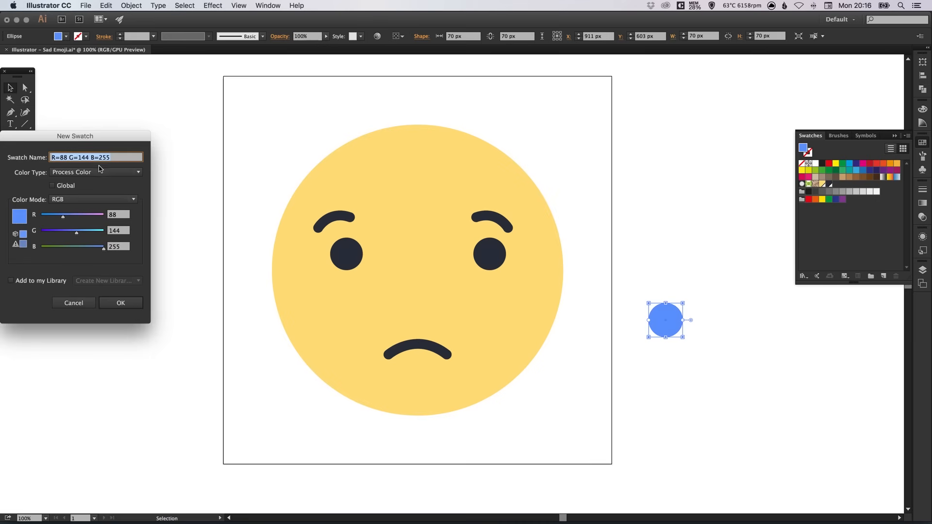
Save the blue (R88 G144 B255) as a new global swatch.
{"action": "left_click", "coordinate": [52, 185]}
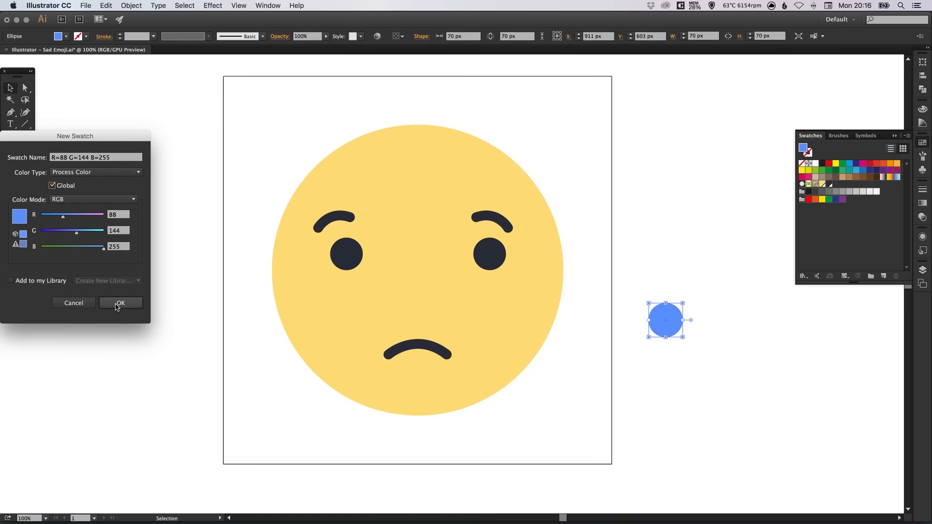
{"action": "left_click", "coordinate": [120, 303]}
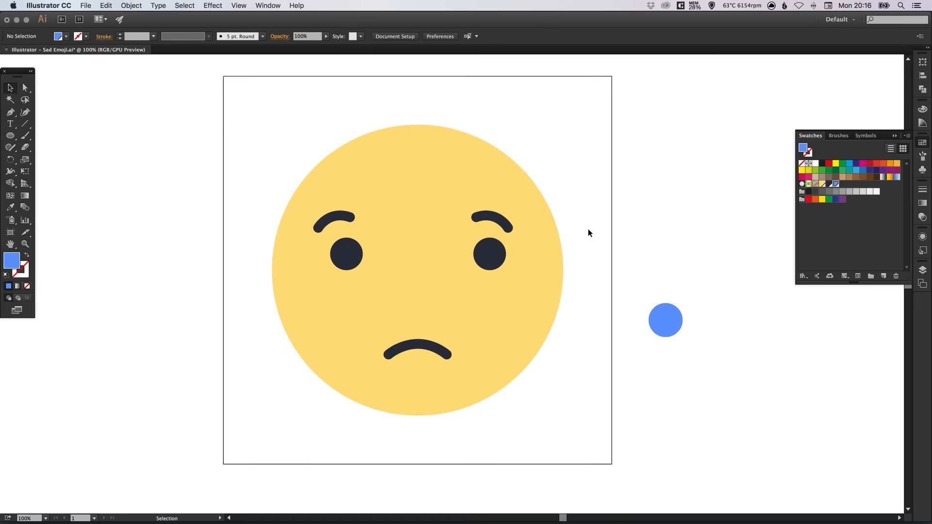
{"action": "mouse_move", "coordinate": [559, 225]}
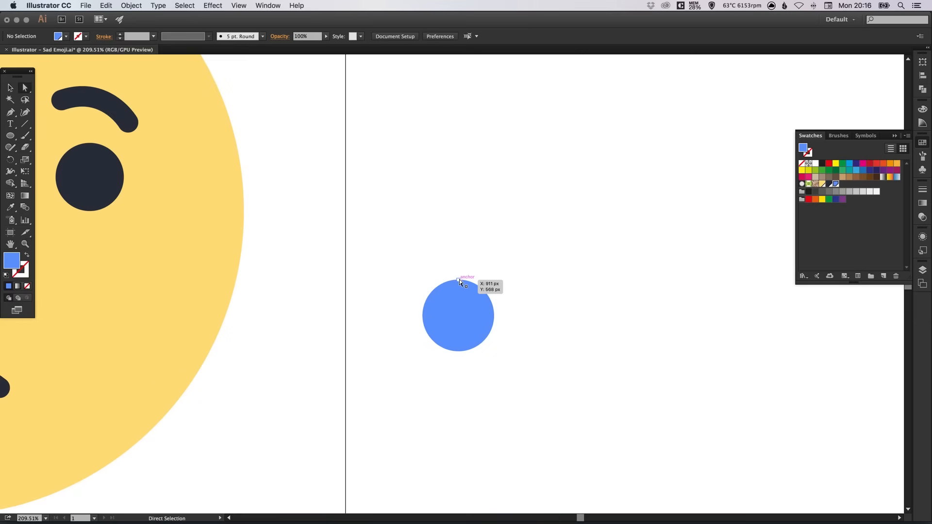
Pull the circle's top anchor upward and convert it to a corner point for a teardrop tip.
{"action": "left_click_drag", "start_coordinate": [460, 279], "coordinate": [458, 238]}
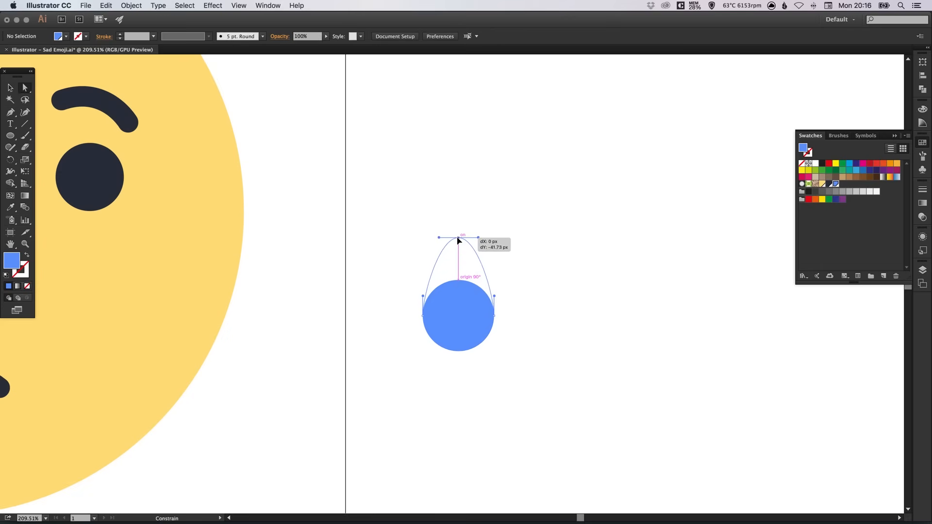
{"action": "left_click_drag", "start_coordinate": [458, 241], "coordinate": [458, 230]}
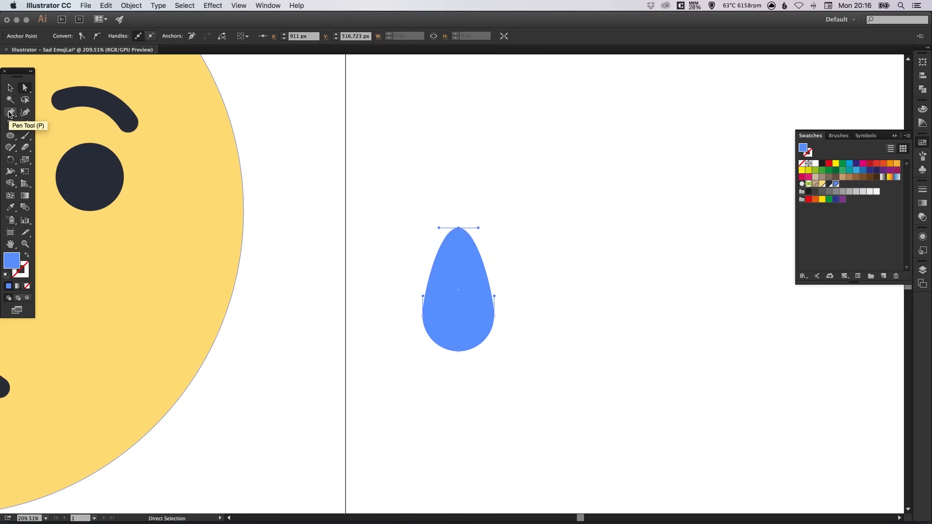
{"action": "left_click", "coordinate": [10, 113]}
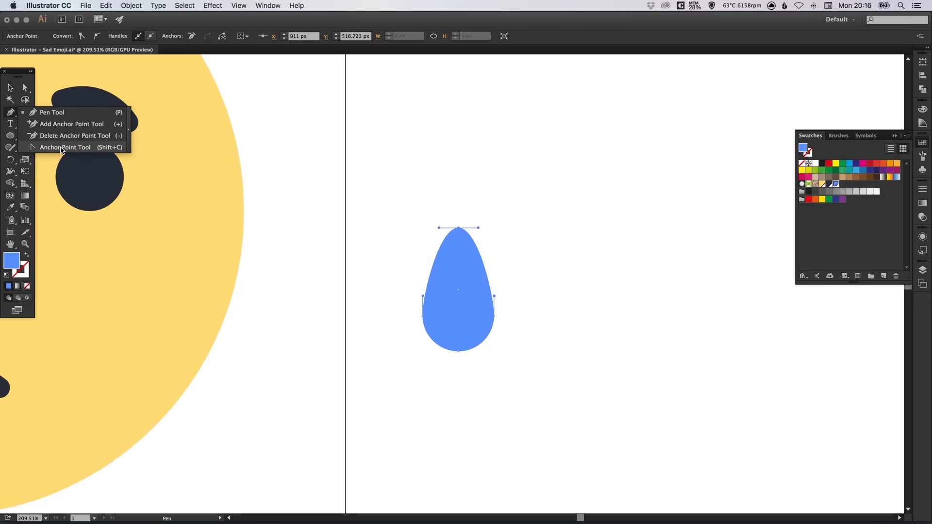
{"action": "left_click", "coordinate": [65, 147]}
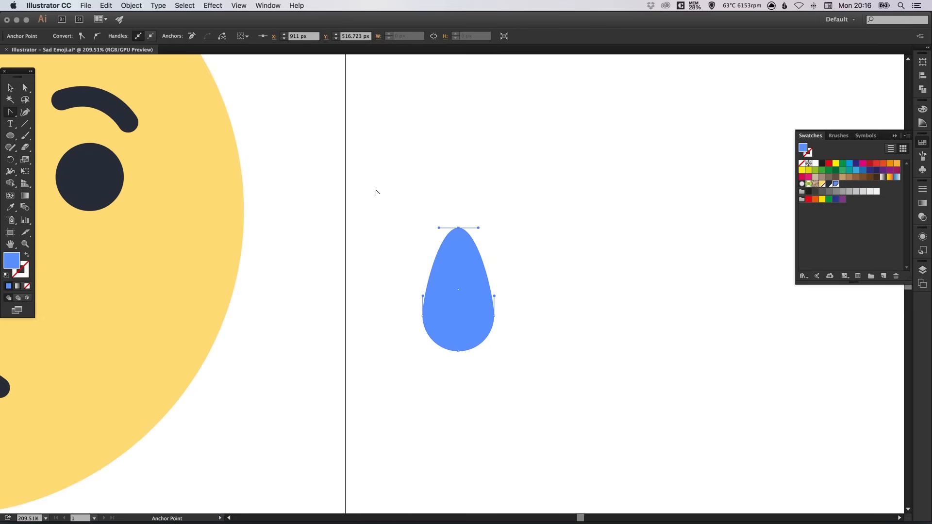
{"action": "mouse_move", "coordinate": [459, 231]}
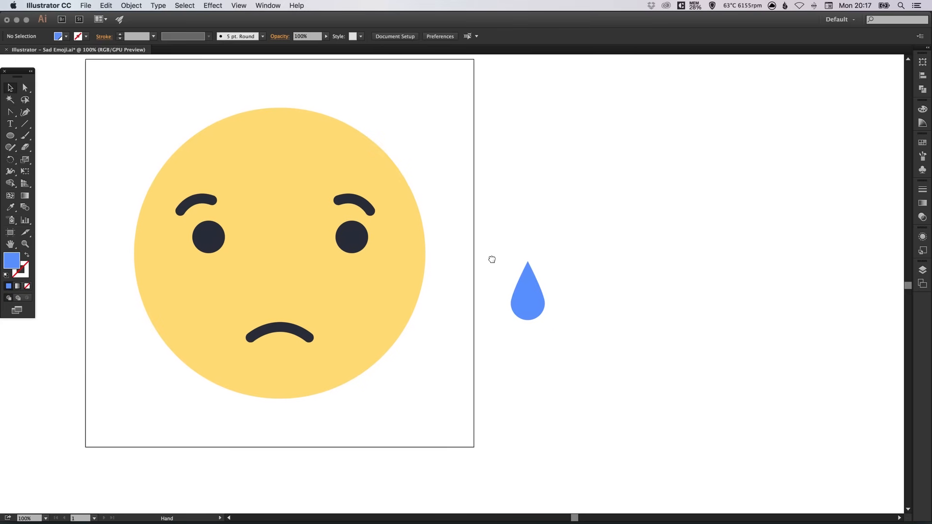
Place the teardrop under the right eye and nudge the left eye and eyebrow into position.
{"action": "left_click_drag", "start_coordinate": [527, 292], "coordinate": [350, 331]}
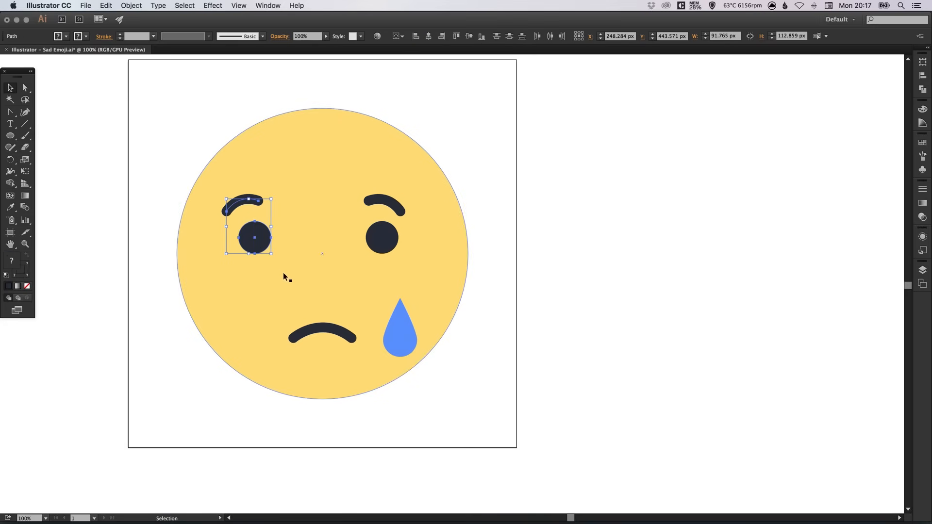
{"action": "left_click", "coordinate": [382, 238]}
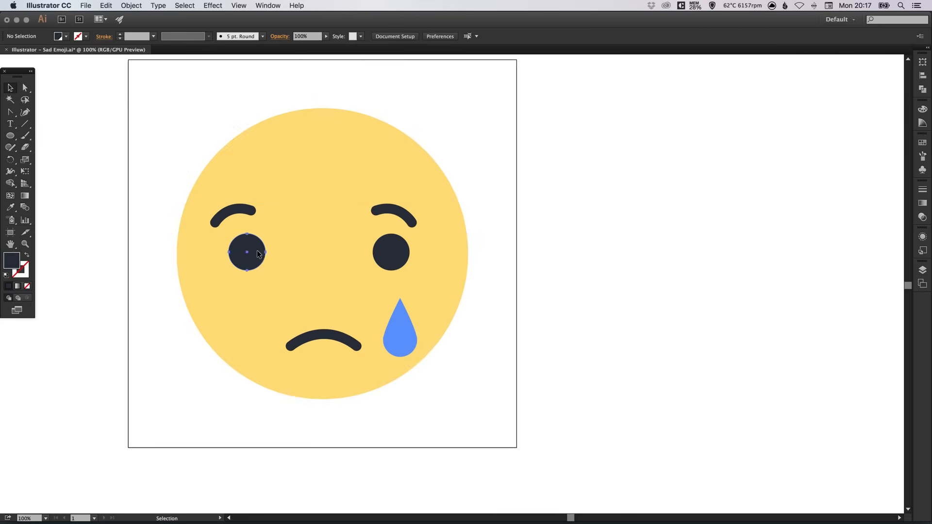
{"action": "left_click", "coordinate": [245, 252]}
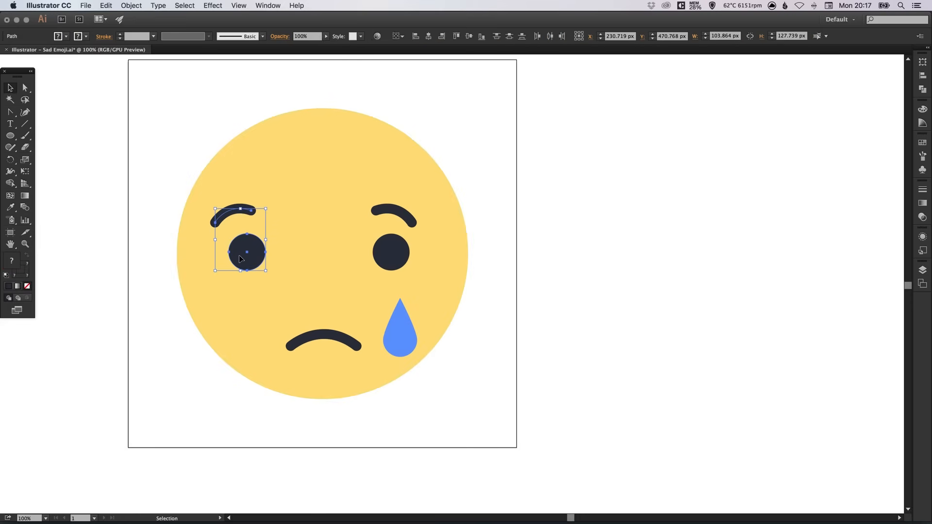
{"action": "left_click_drag", "start_coordinate": [241, 253], "coordinate": [250, 252]}
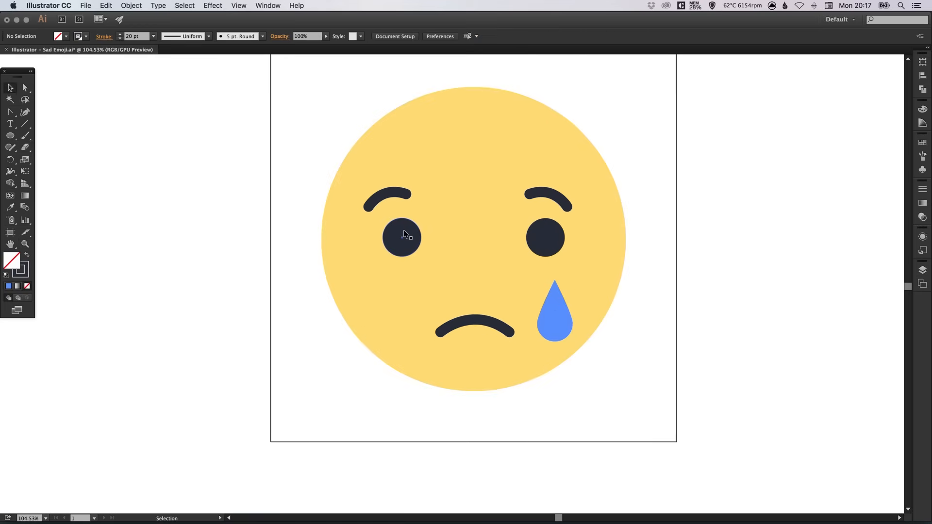
Select both navy eyebrow arcs and group them via Object > Group.
{"action": "left_click", "coordinate": [402, 236]}
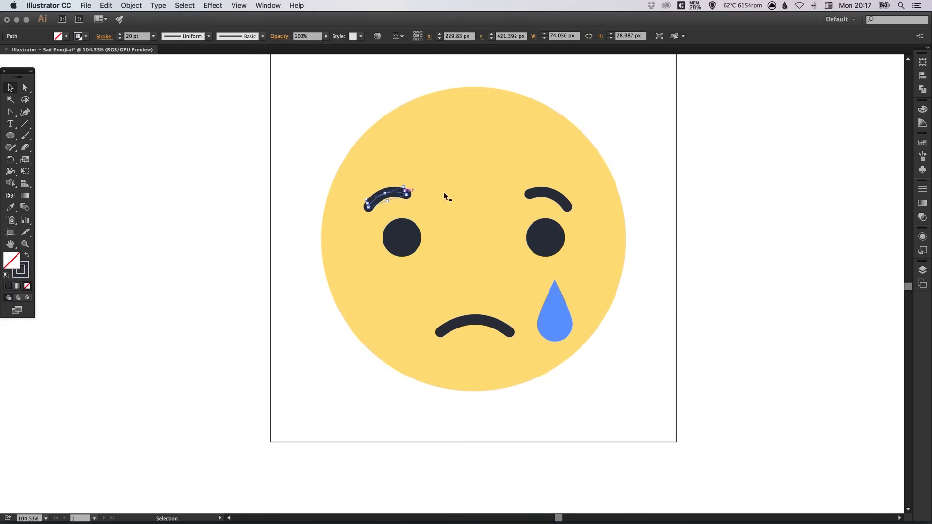
{"action": "left_click", "coordinate": [547, 199]}
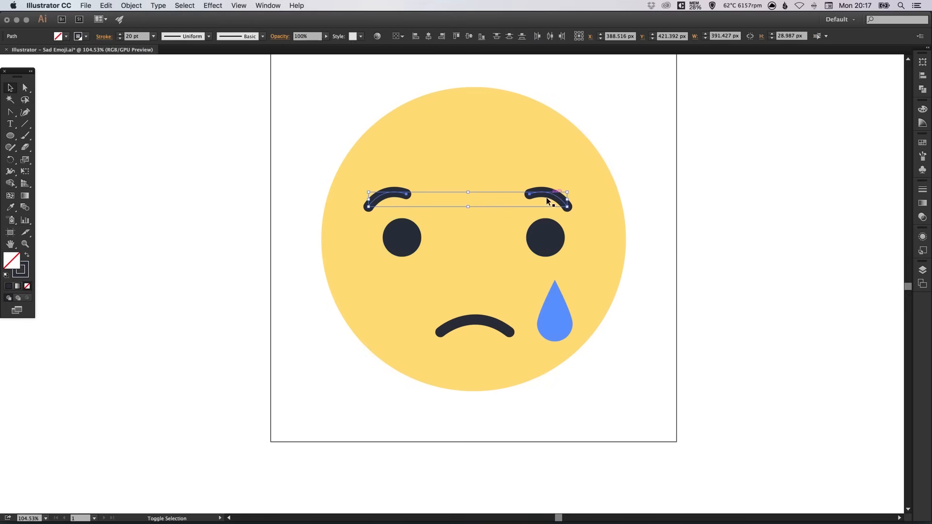
{"action": "left_click", "coordinate": [130, 5]}
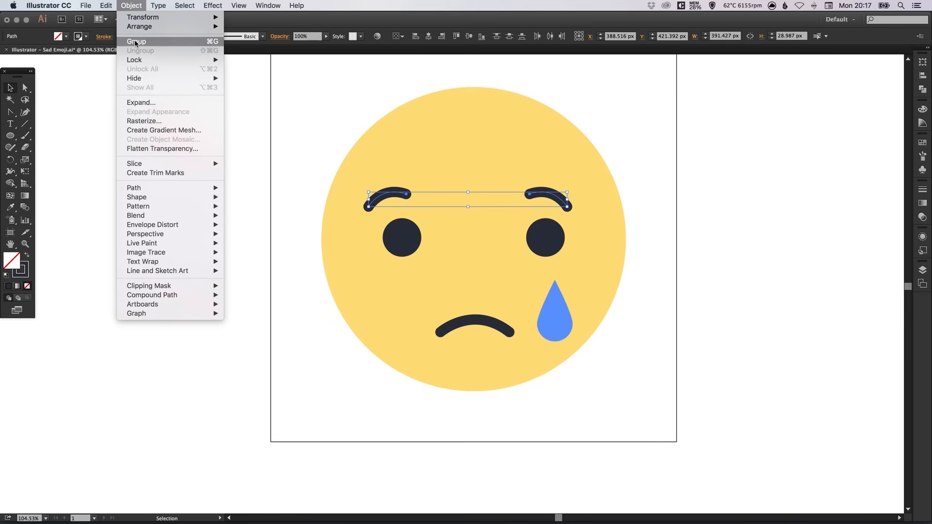
{"action": "left_click", "coordinate": [135, 41]}
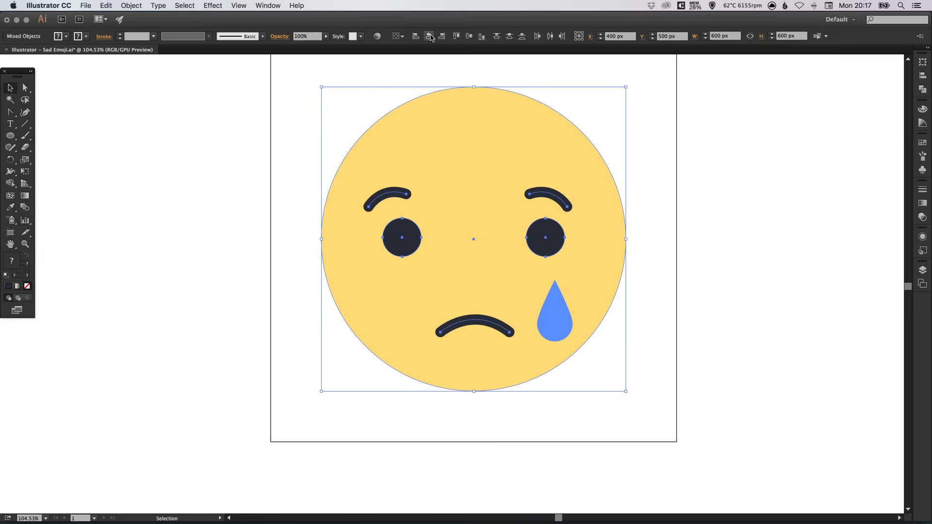
{"action": "mouse_move", "coordinate": [429, 36]}
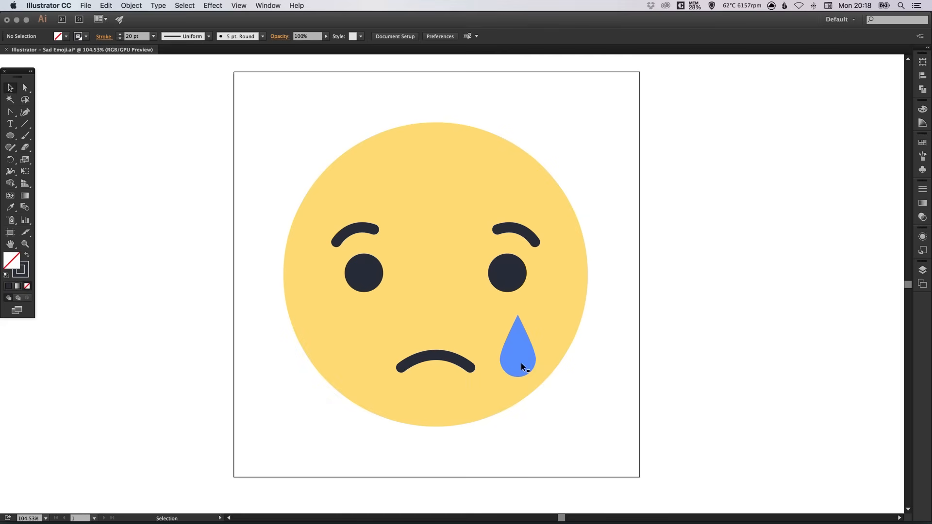
{"action": "left_click", "coordinate": [518, 348]}
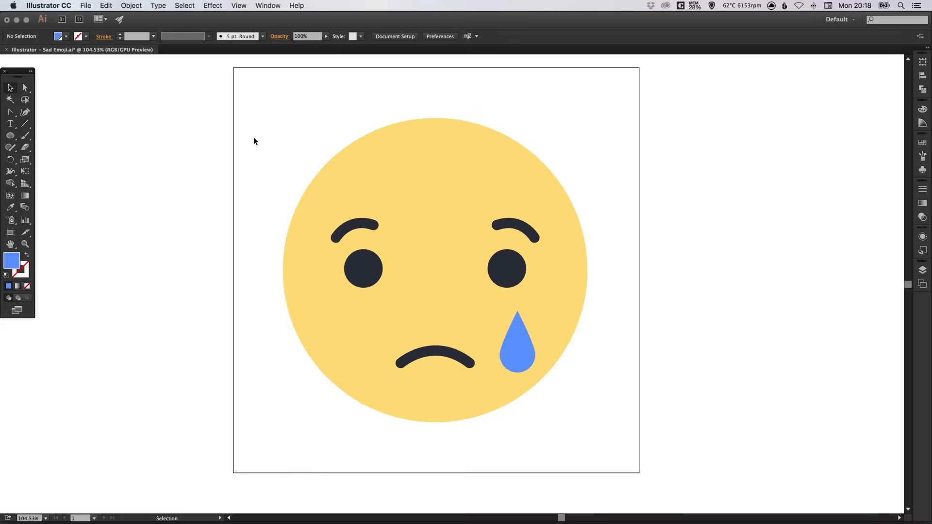
{"action": "key", "text": "cmd+a"}
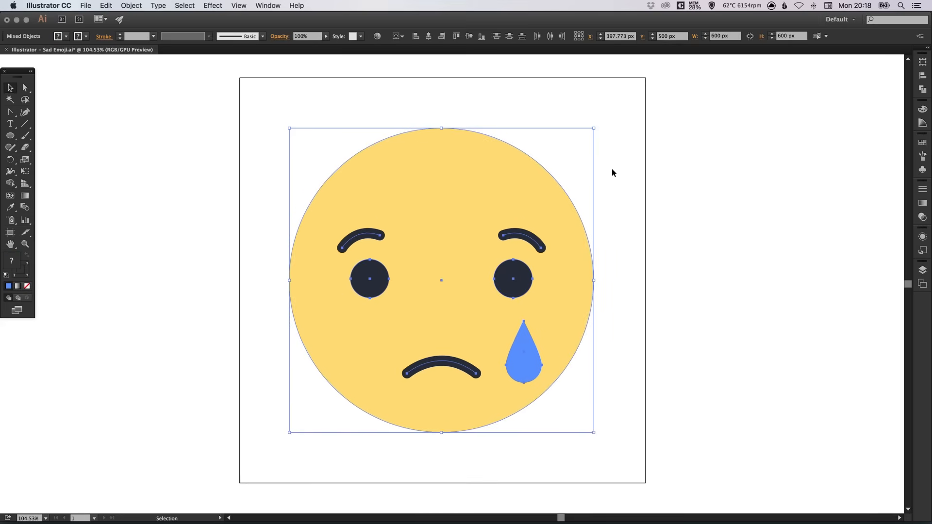
{"action": "left_click", "coordinate": [612, 173]}
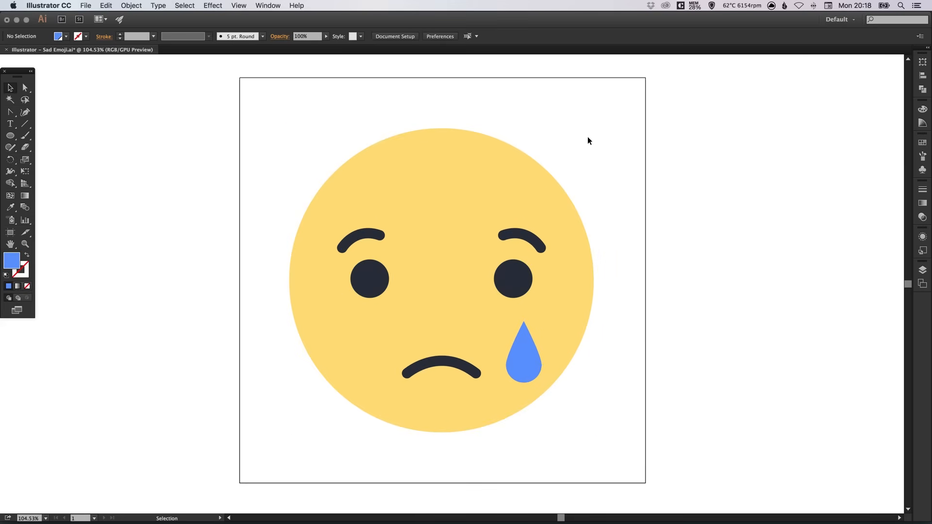